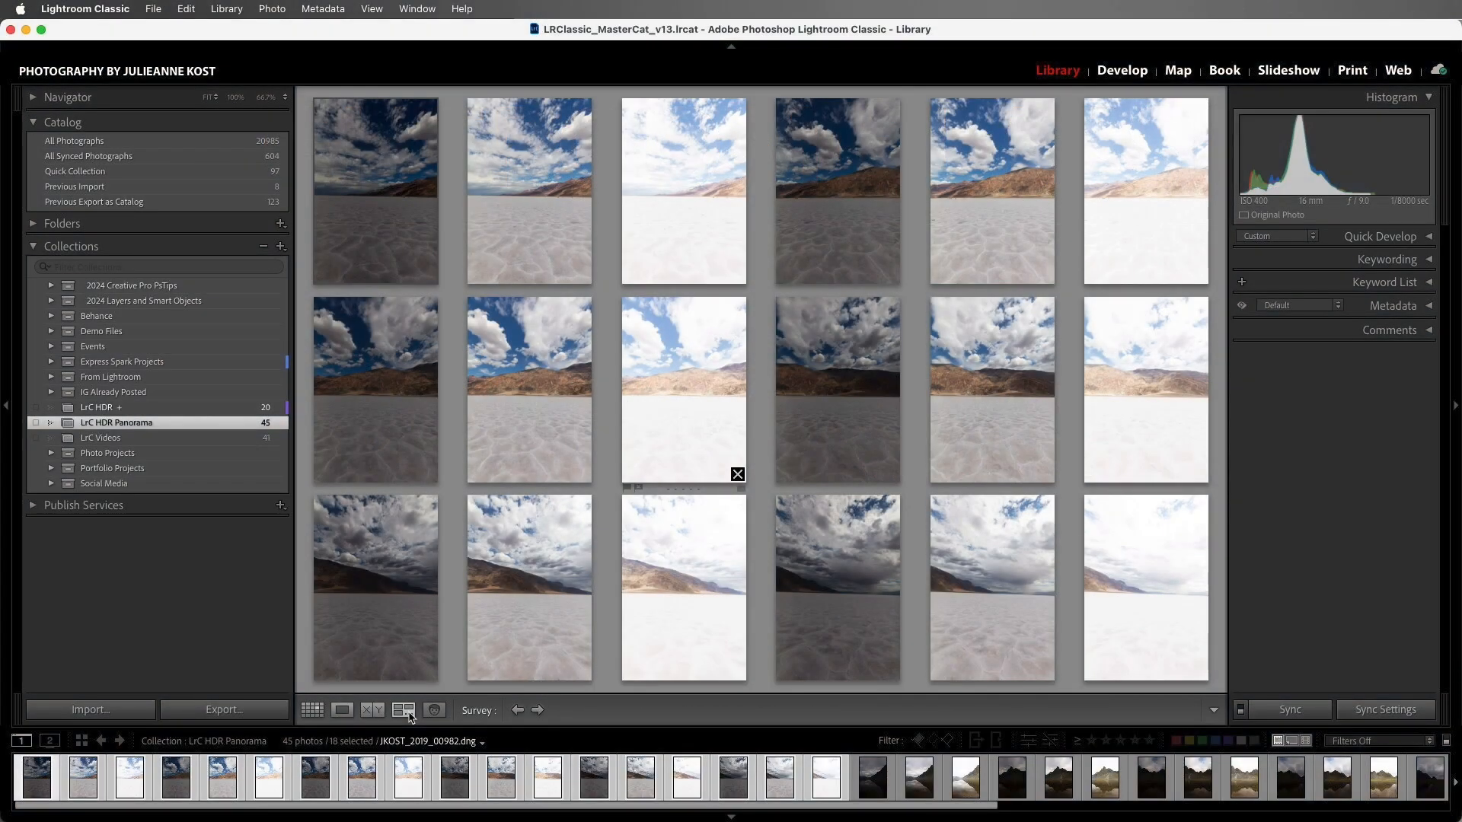
Switch the LrC HDR Panorama collection from Survey view to a thumbnail grid
click(402, 711)
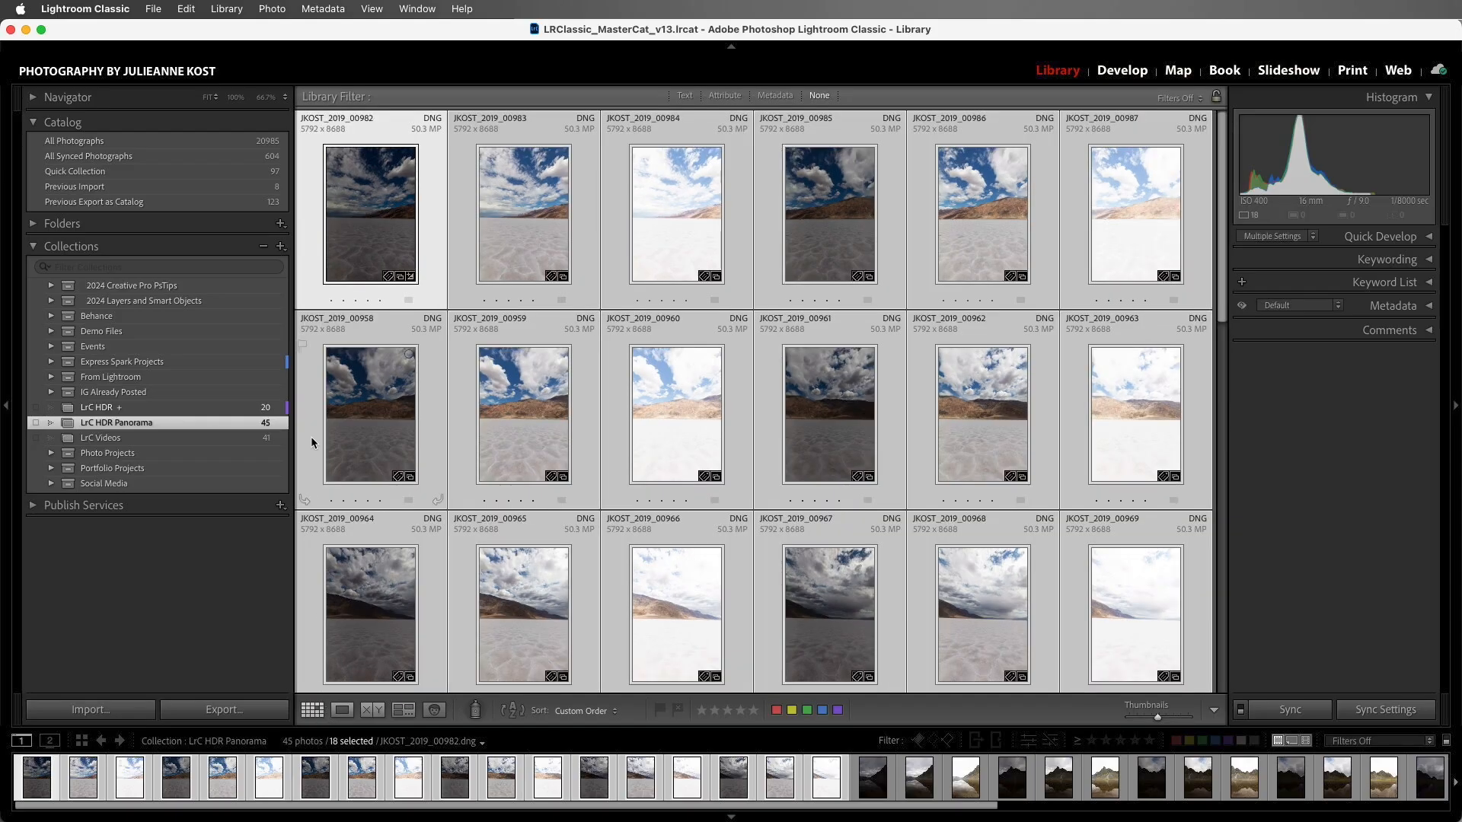
Launch Photo > Photo Merge > HDR Panorama on the 18 selected bracketed photos
click(271, 9)
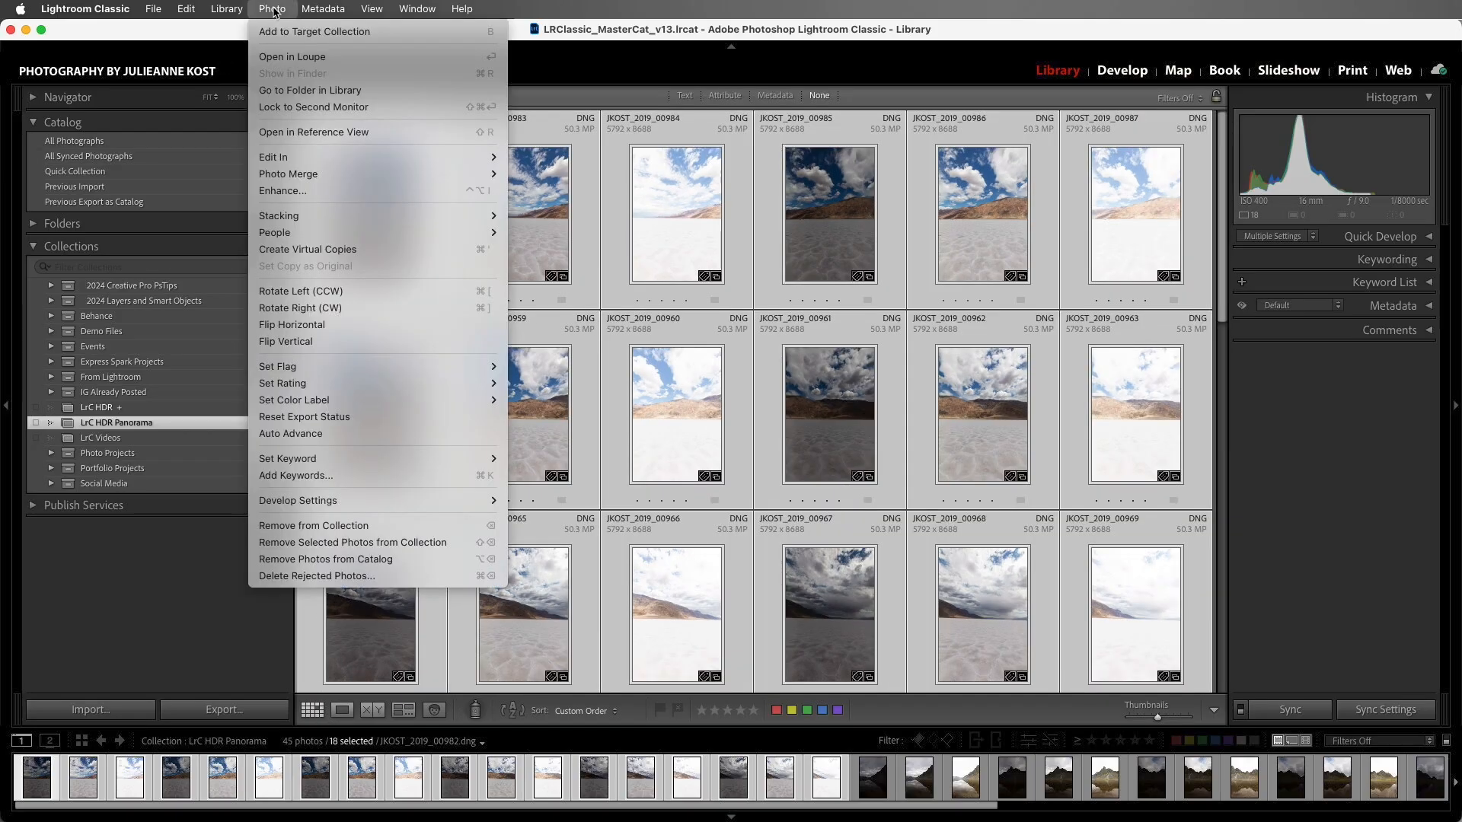
mouse_move(288, 173)
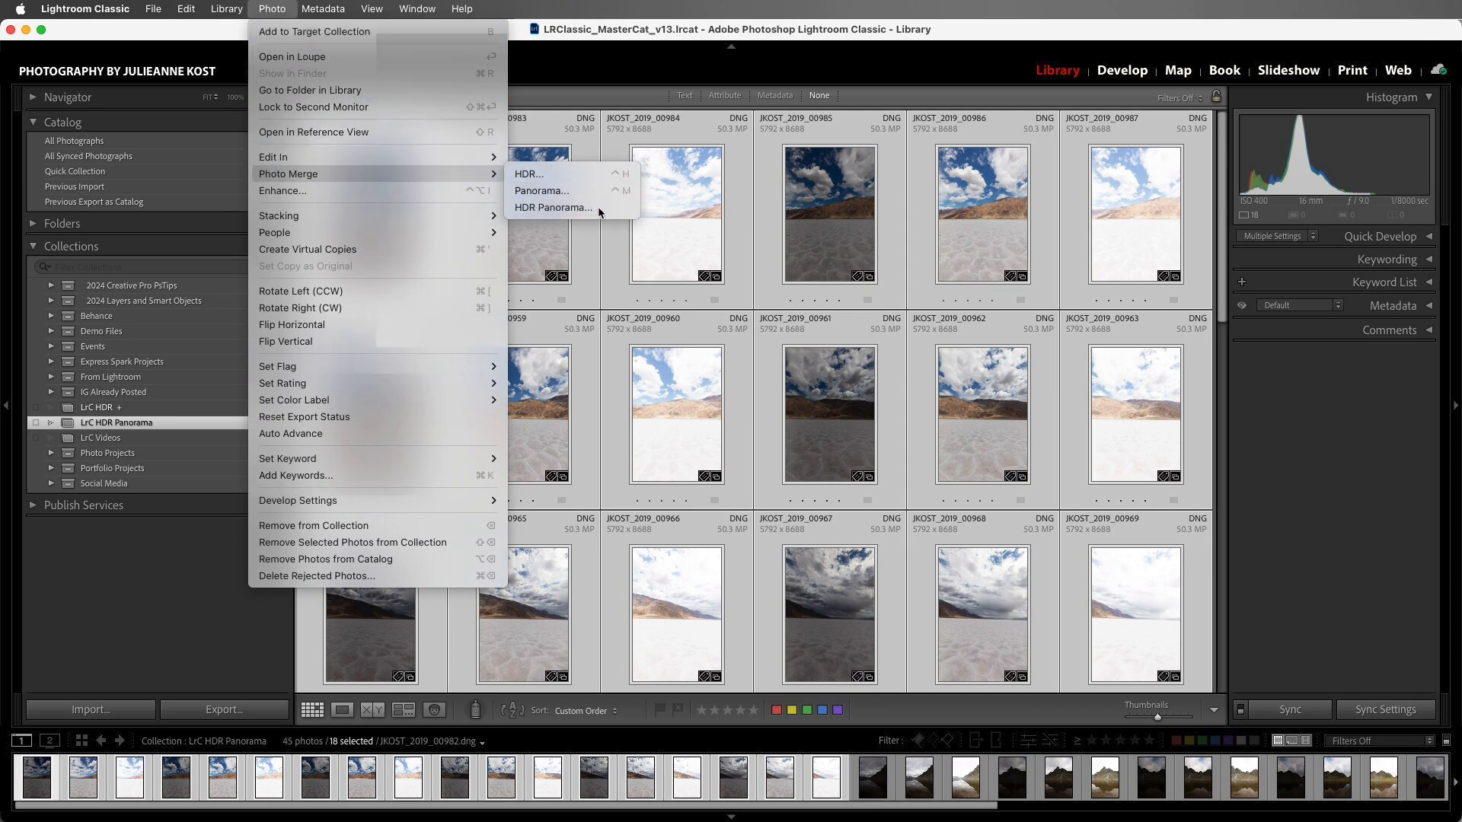
click(552, 207)
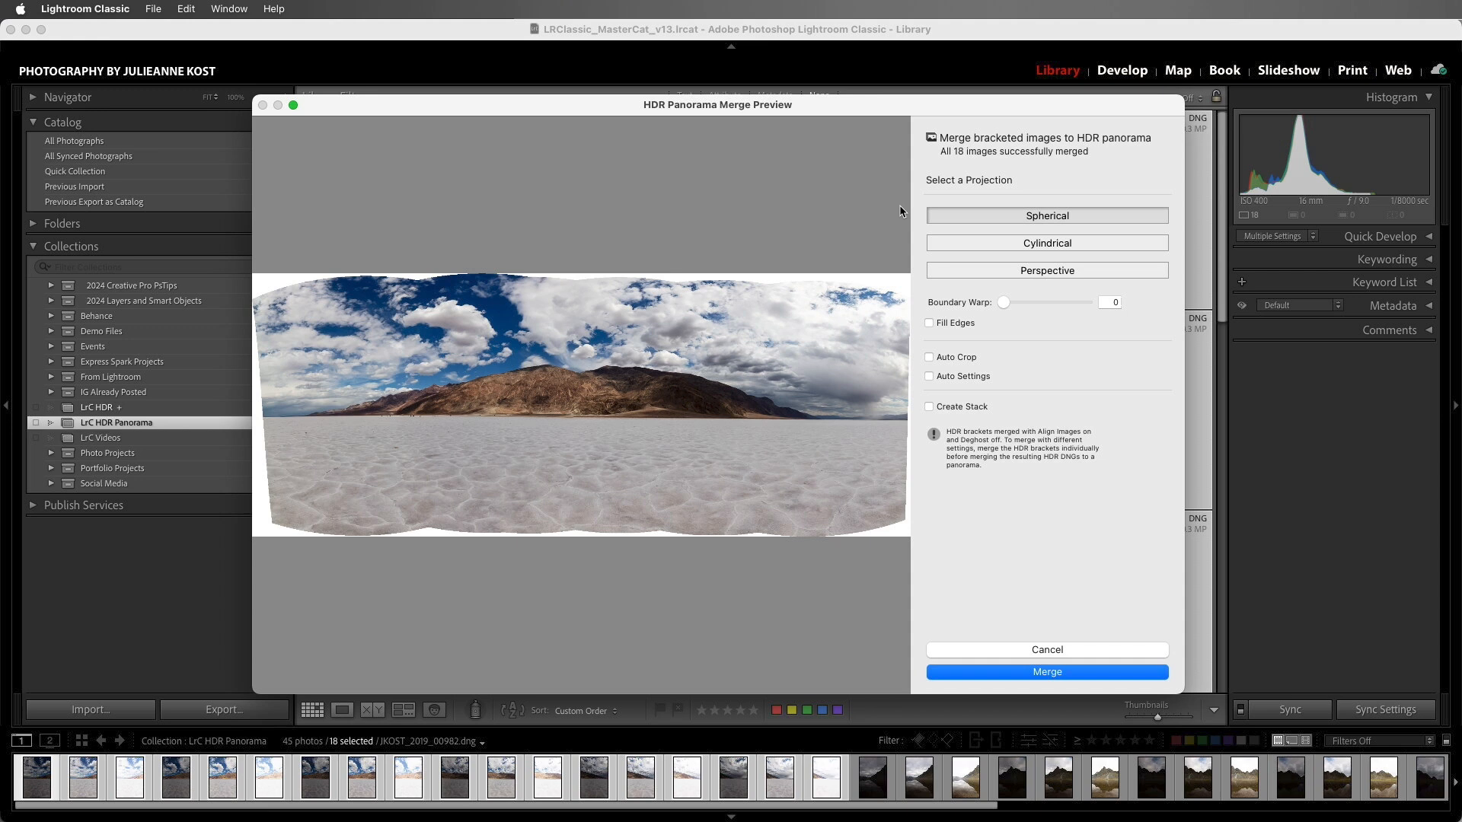
Preview the panorama in spherical, cylindrical and perspective projections; perspective fails to merge
click(1046, 215)
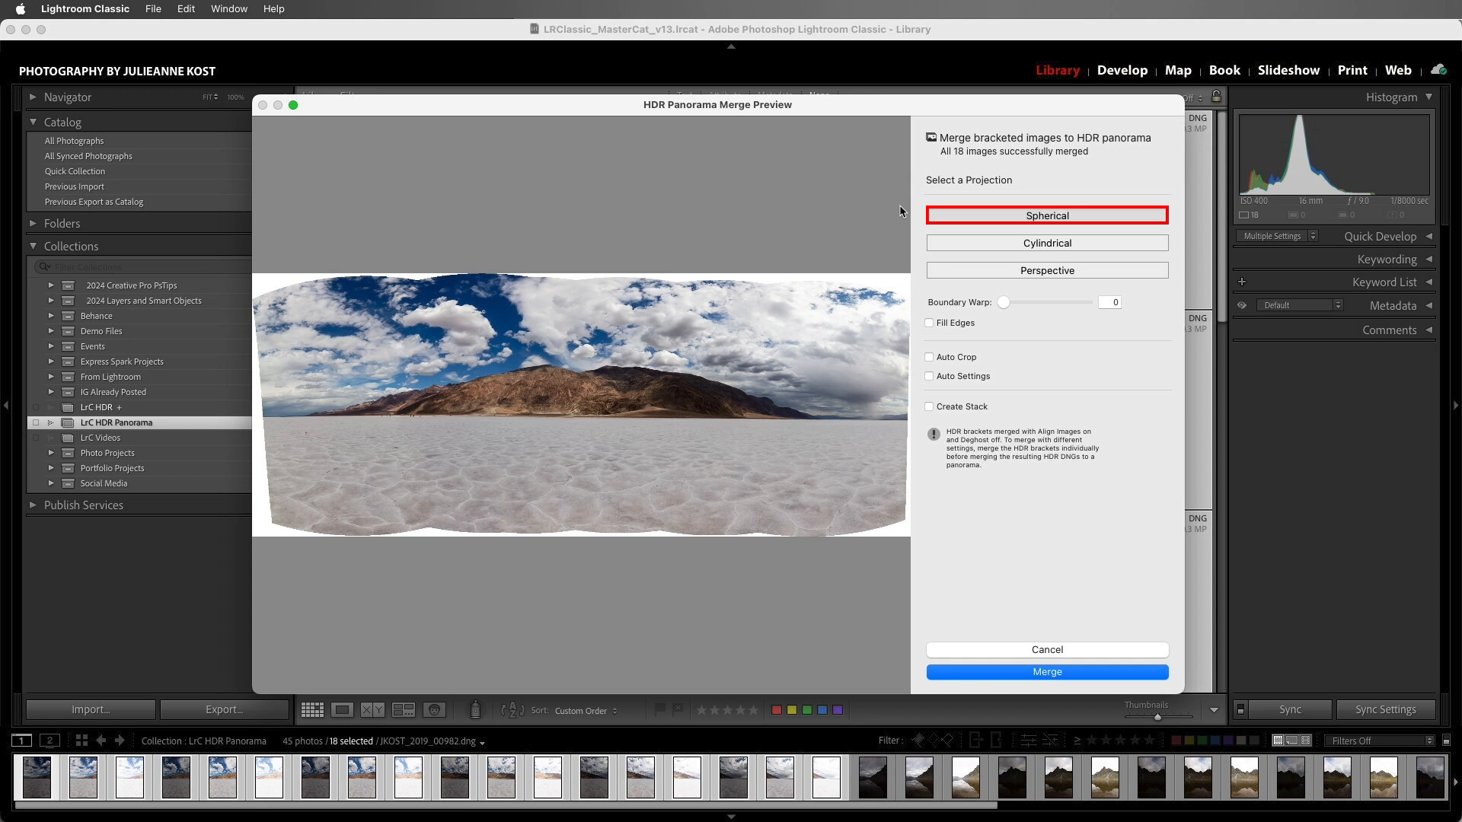
click(1046, 242)
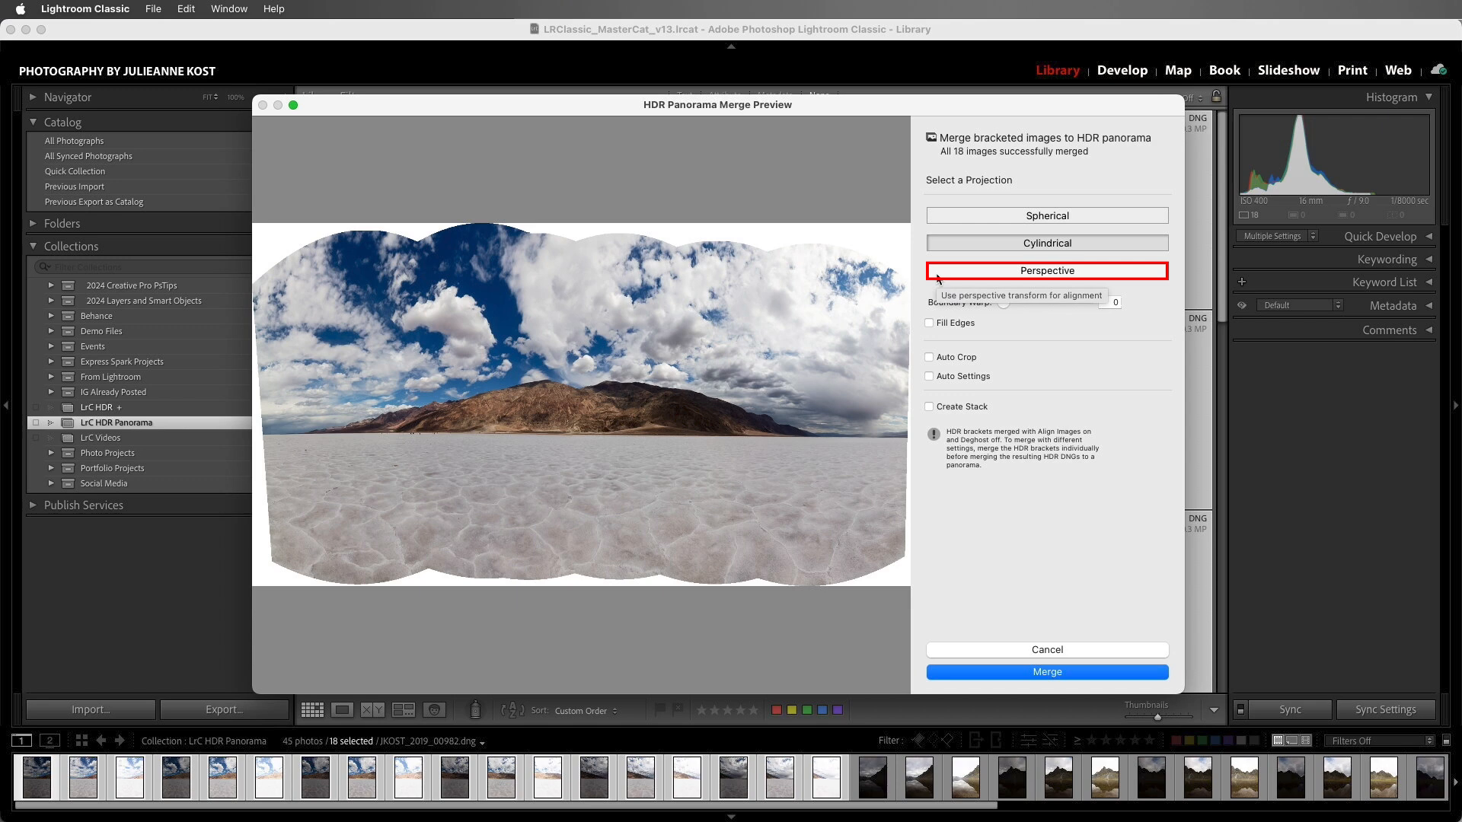
click(1046, 272)
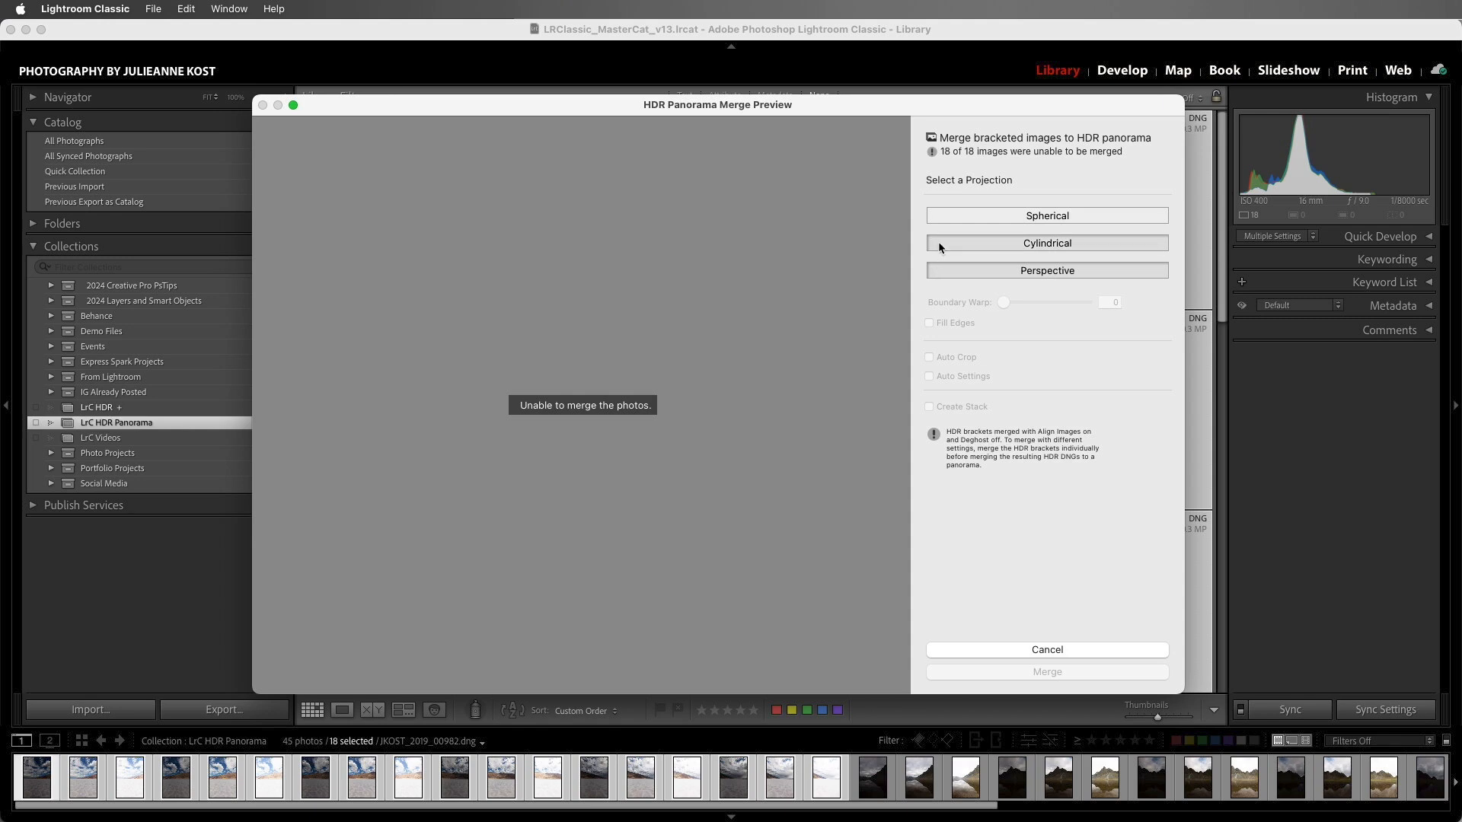
Return to cylindrical projection and enable Fill Edges for a full rectangular panorama
click(1046, 243)
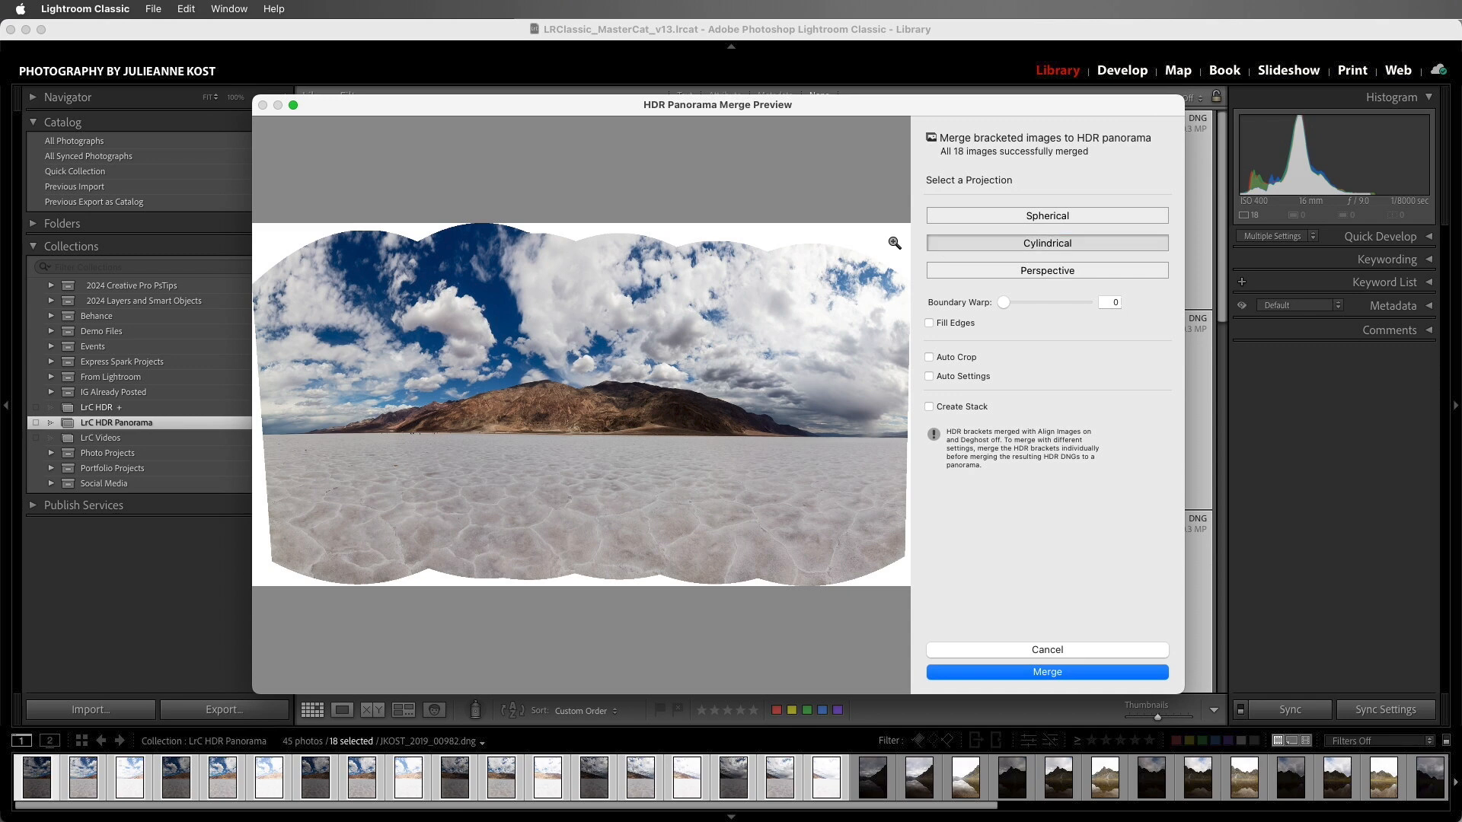
mouse_move(641, 225)
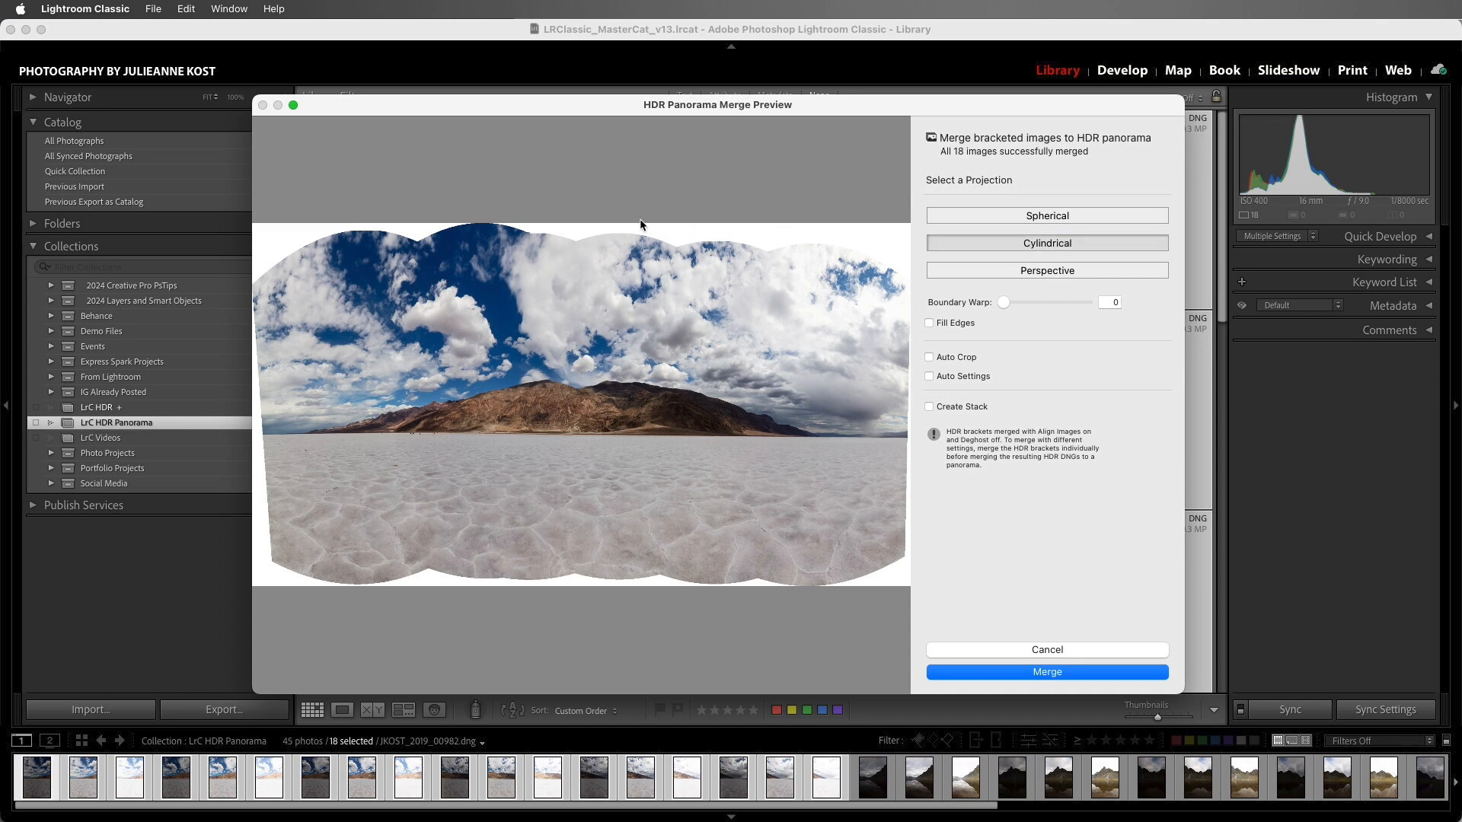
mouse_move(398, 614)
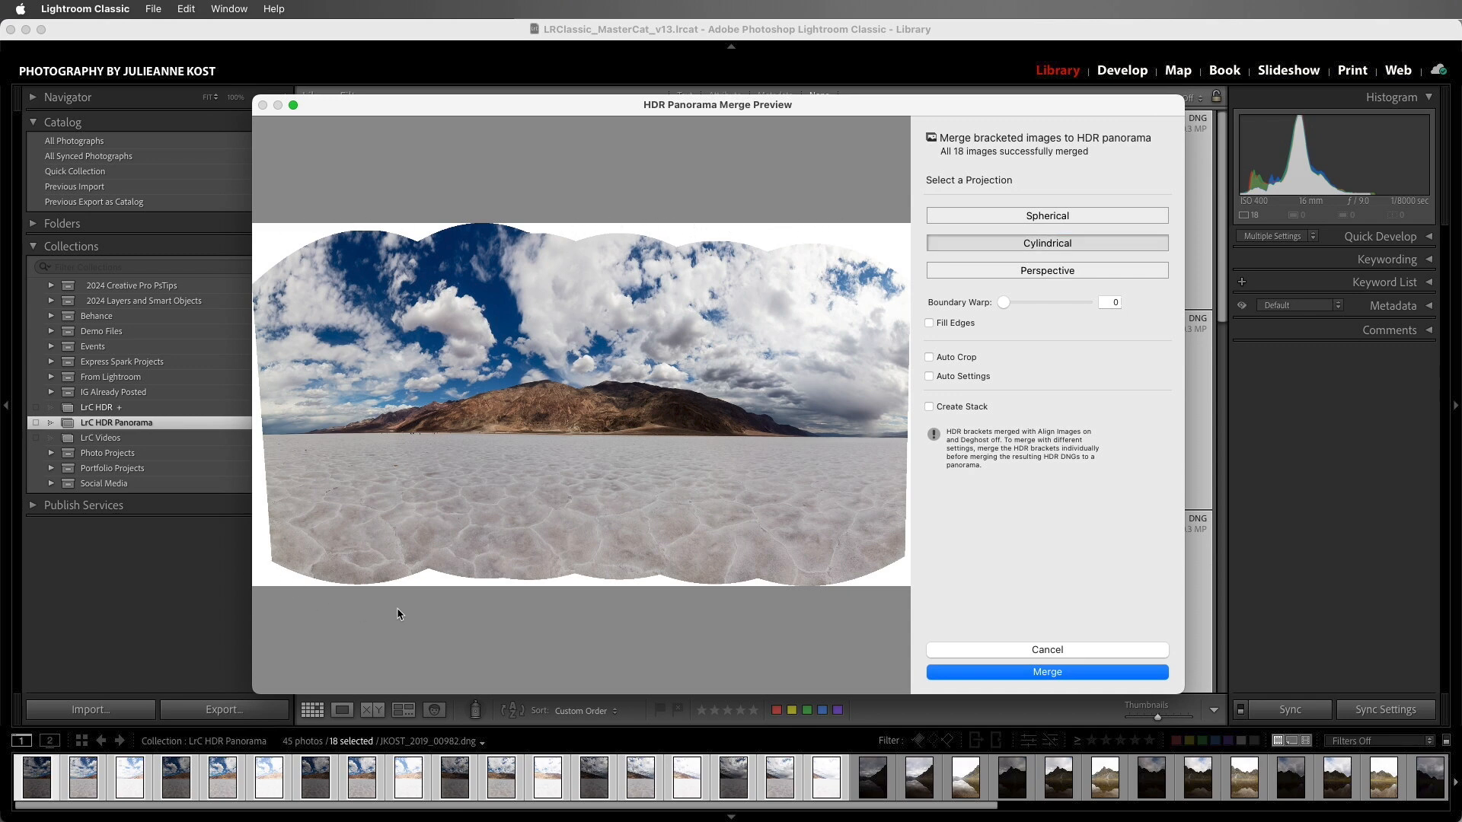
mouse_move(903, 583)
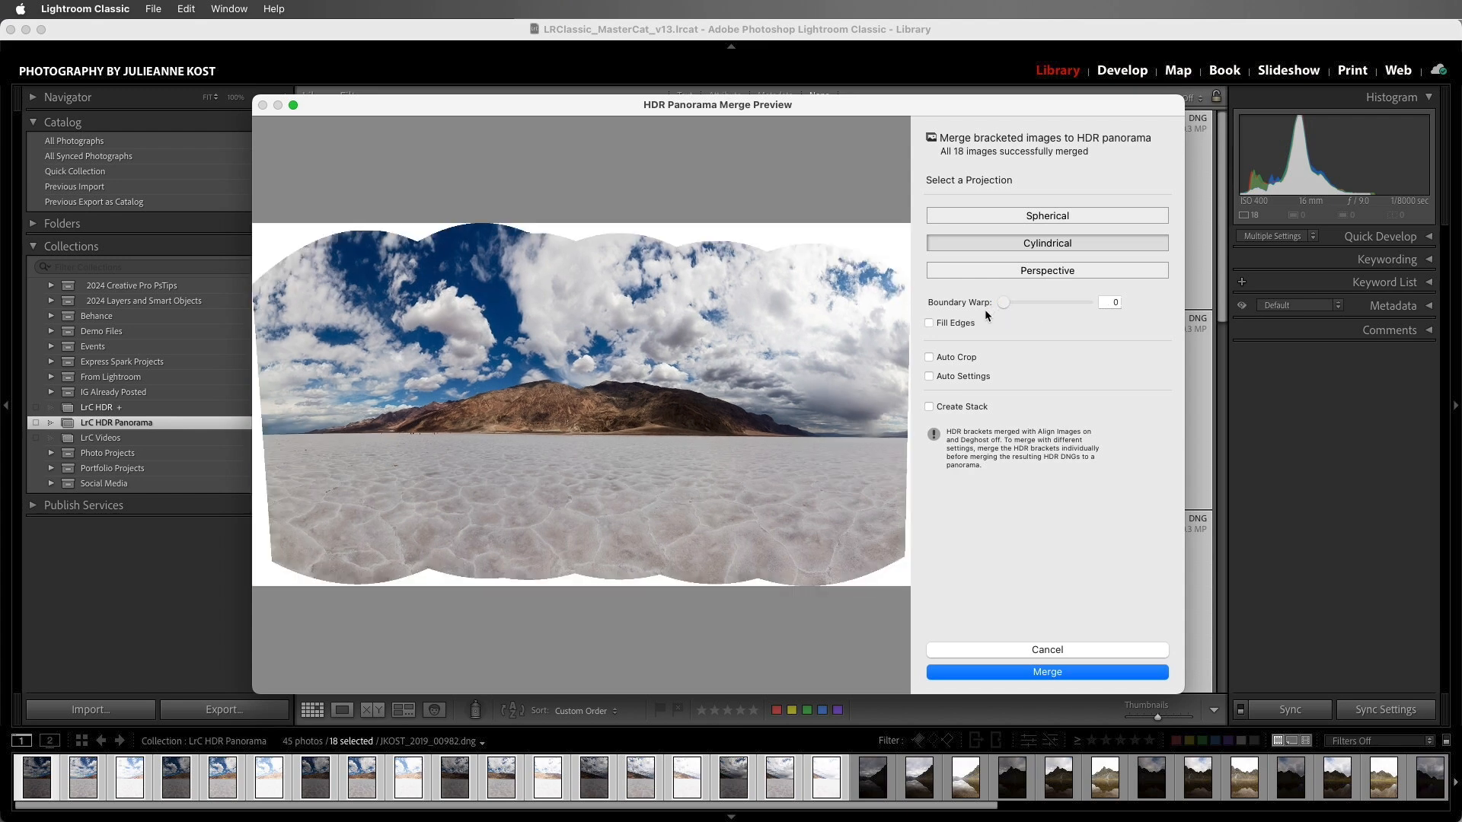
click(929, 323)
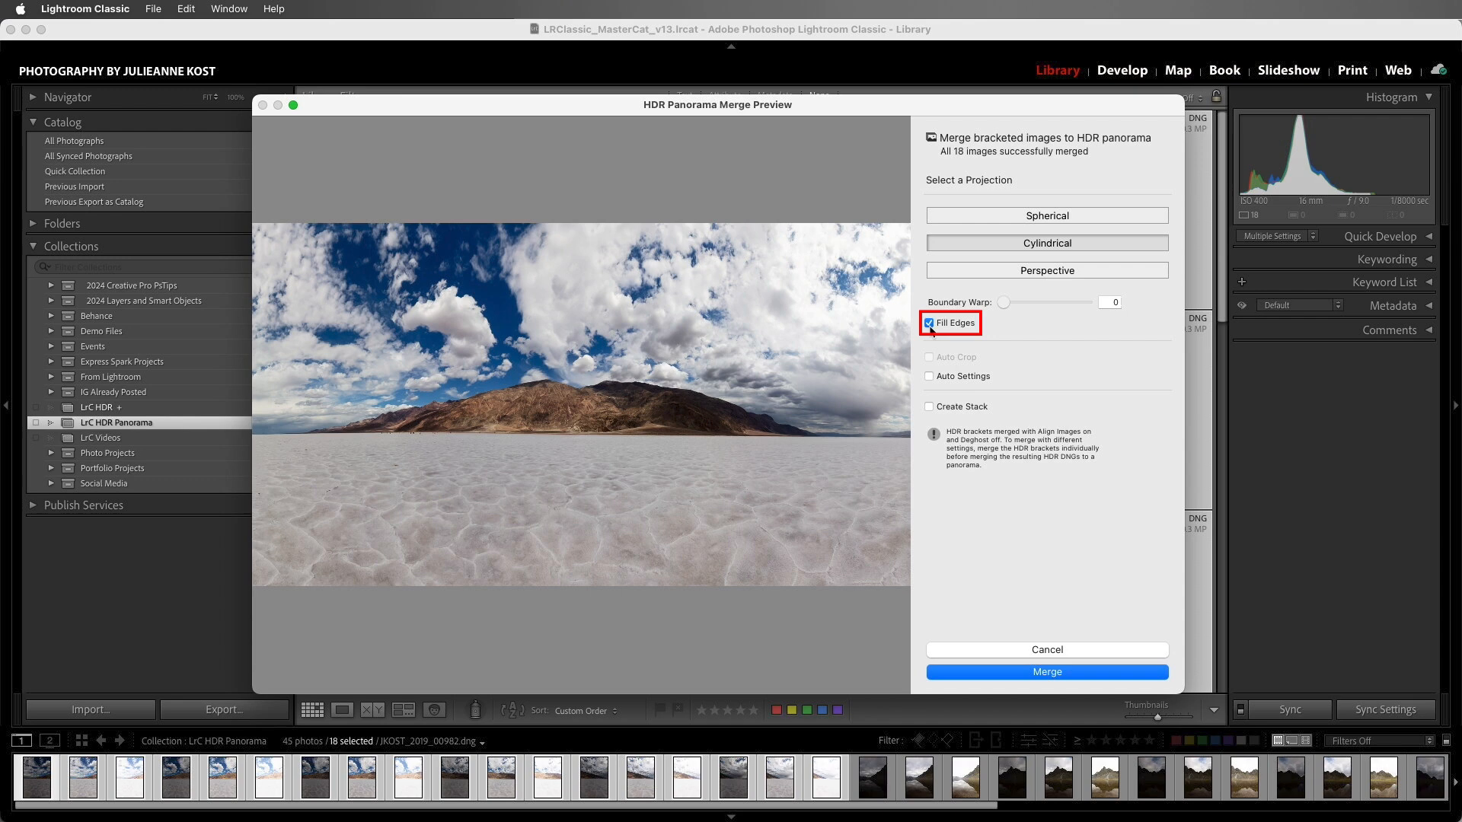
Turn off Fill Edges and enable Auto Crop and Auto Settings instead
click(929, 323)
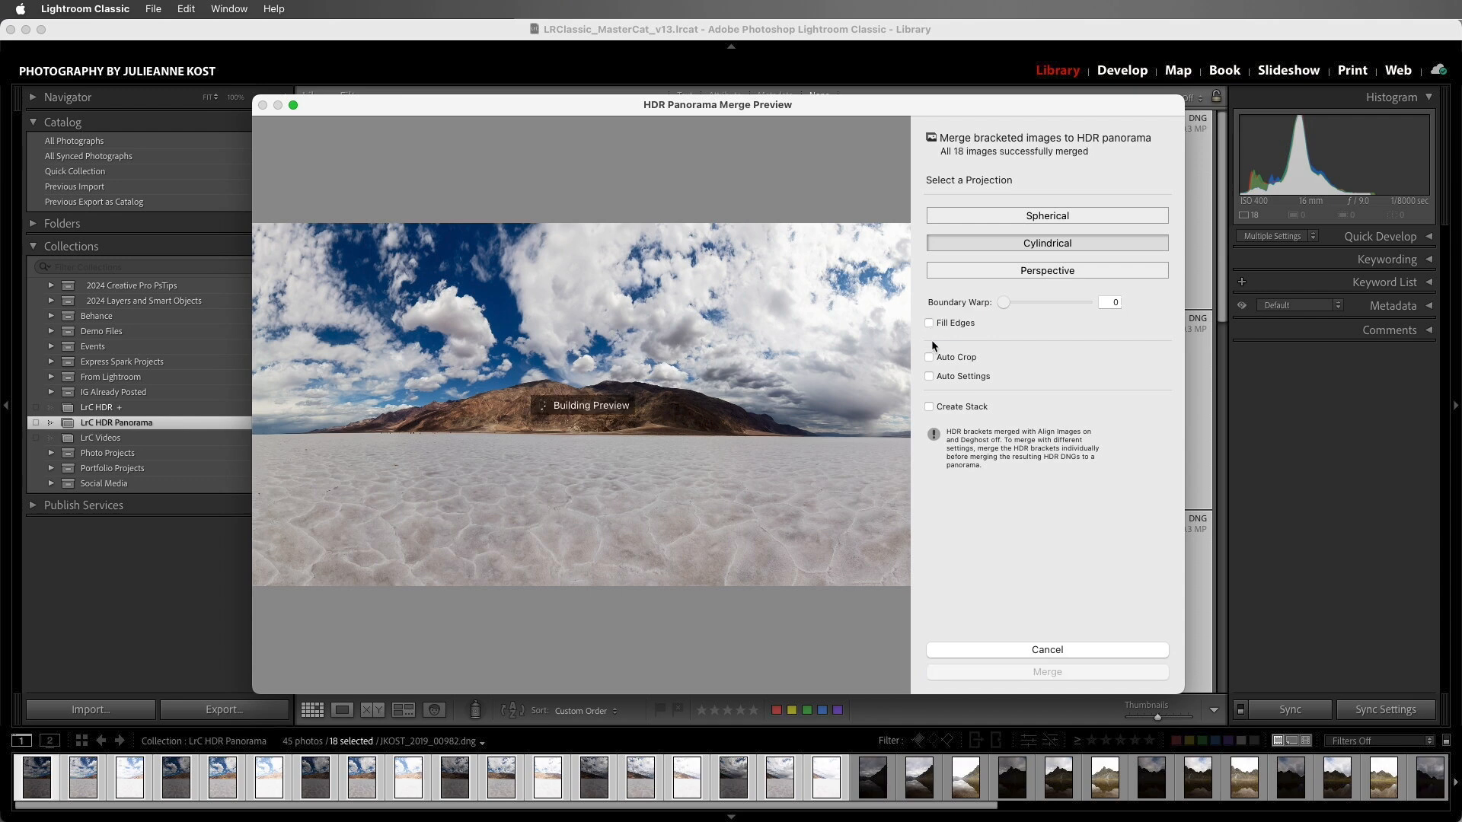
click(929, 357)
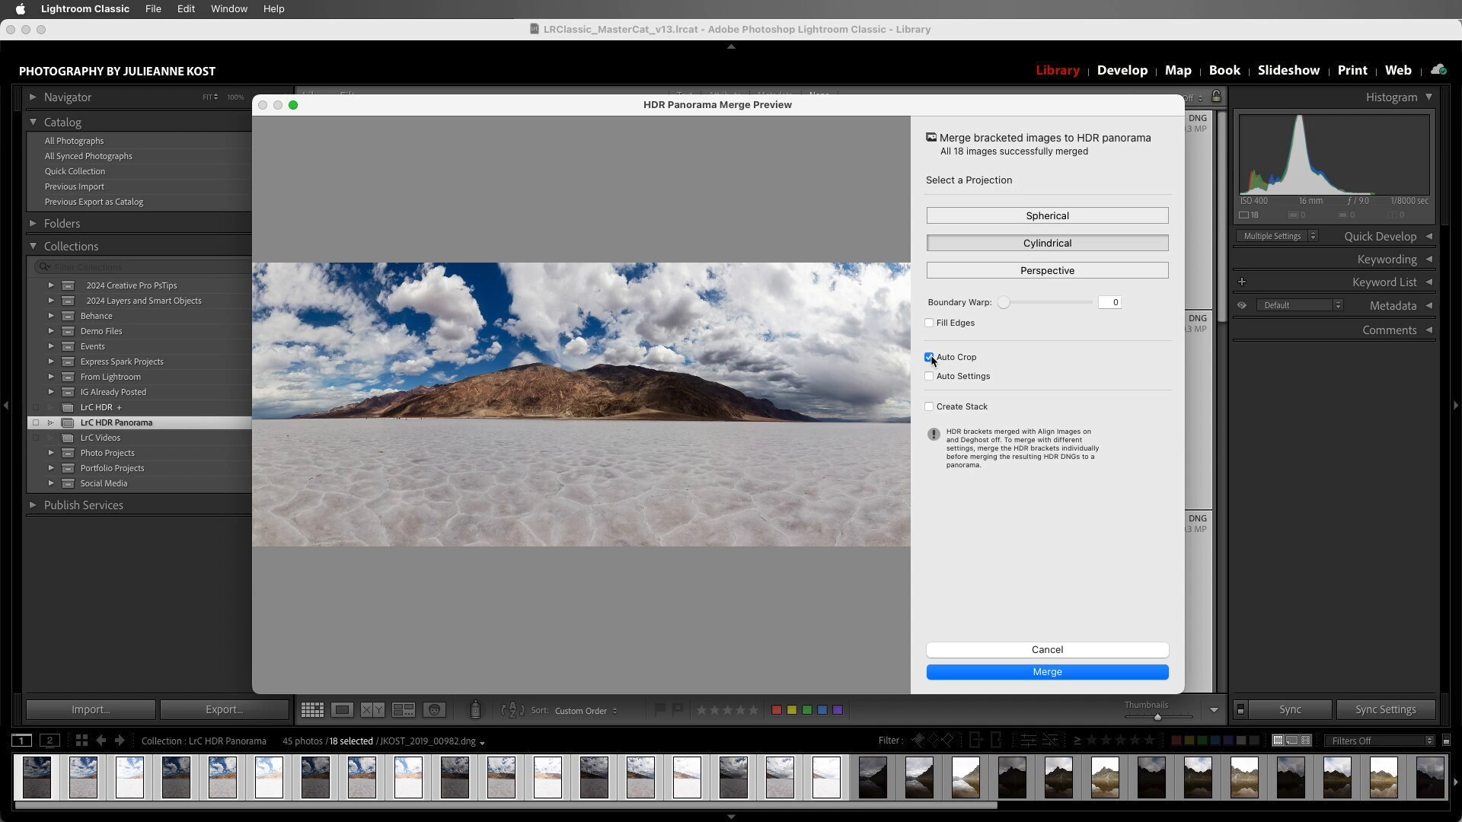
click(929, 376)
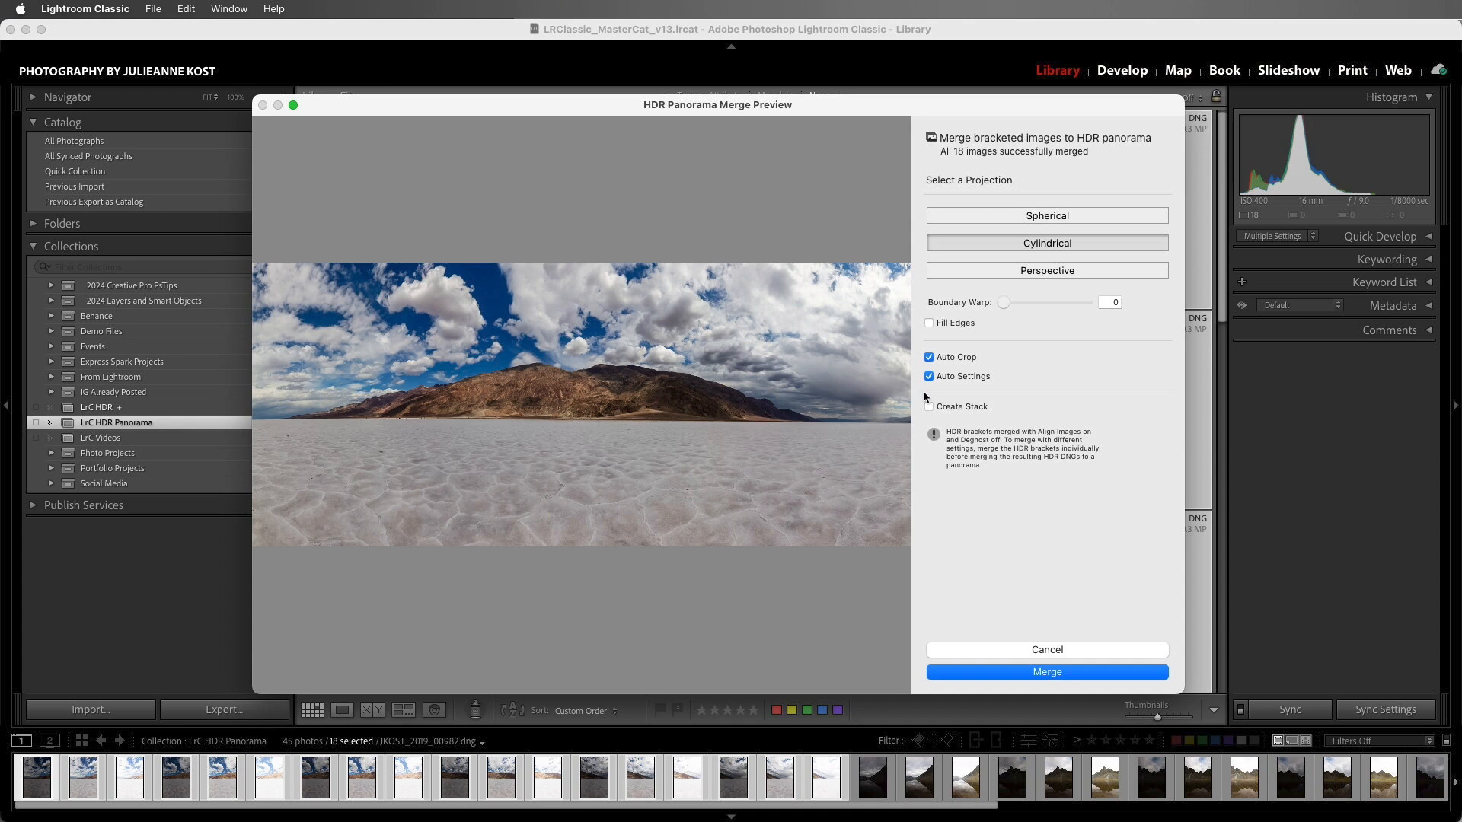
Enable Create Stack so the merged panorama is stacked with its source brackets
click(929, 406)
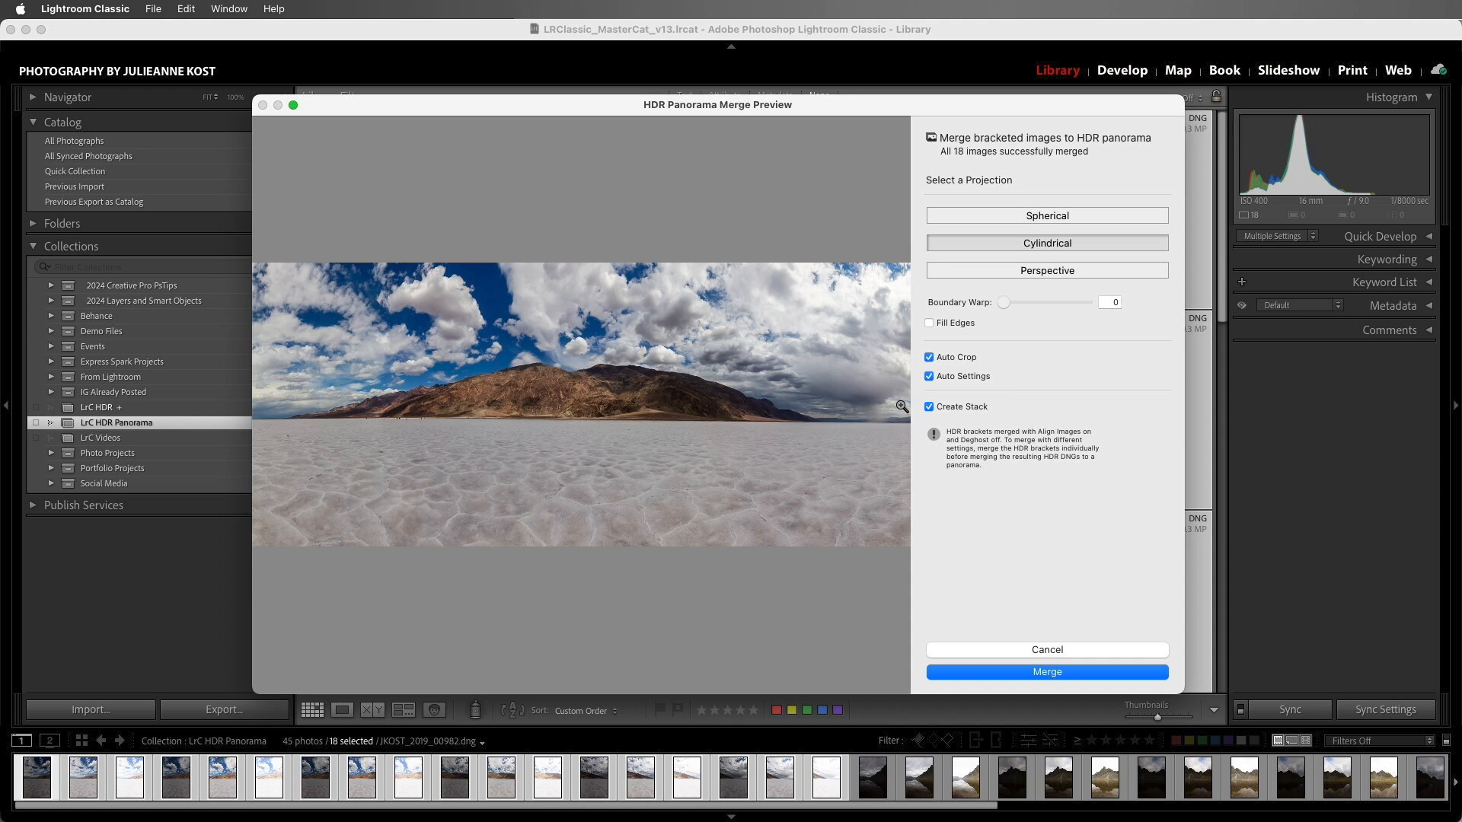
mouse_move(921, 467)
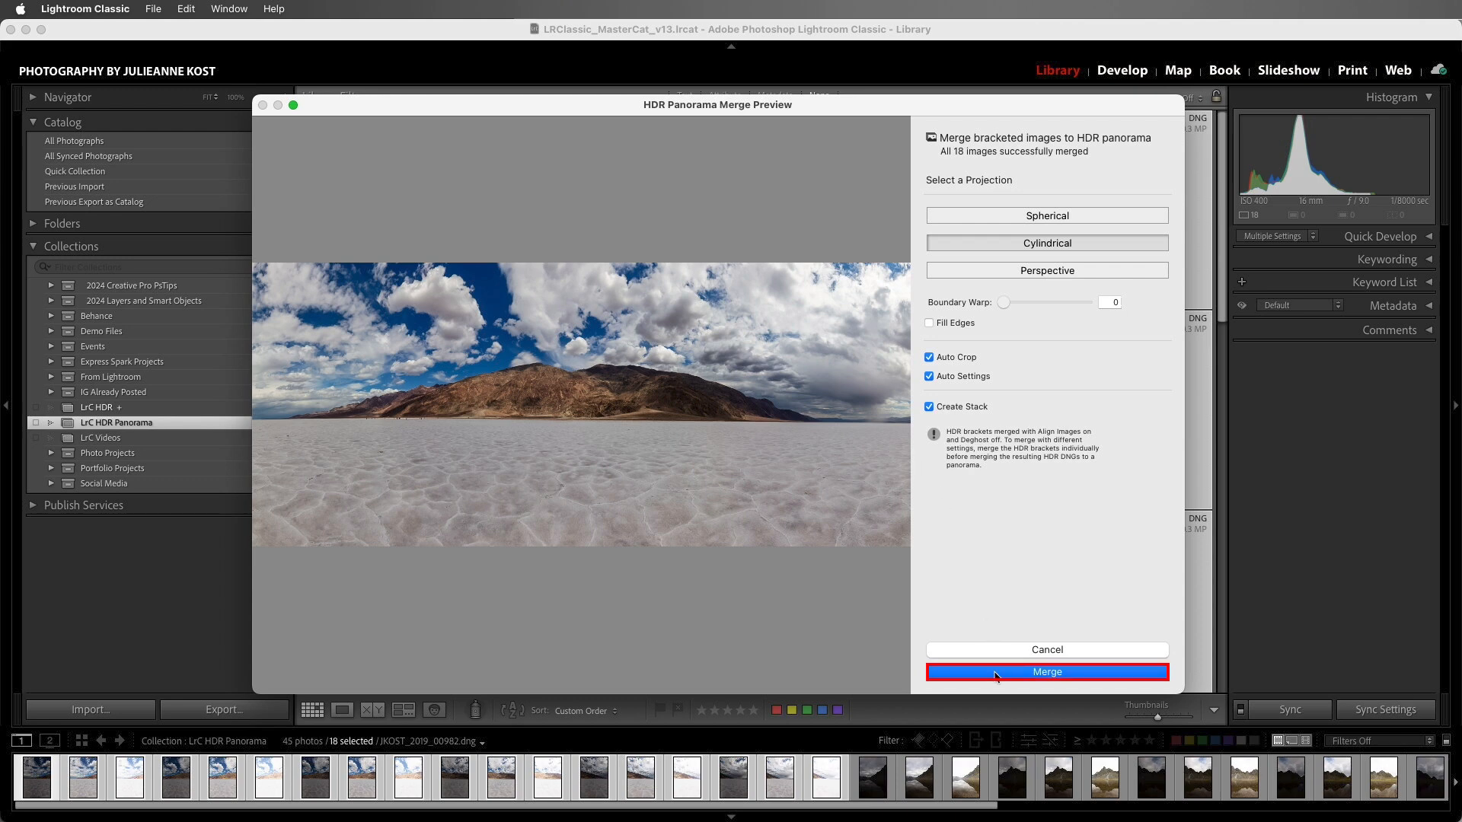
Merge the 18 brackets into the HDR-Pano DNG, now stacked in the collection
click(1046, 672)
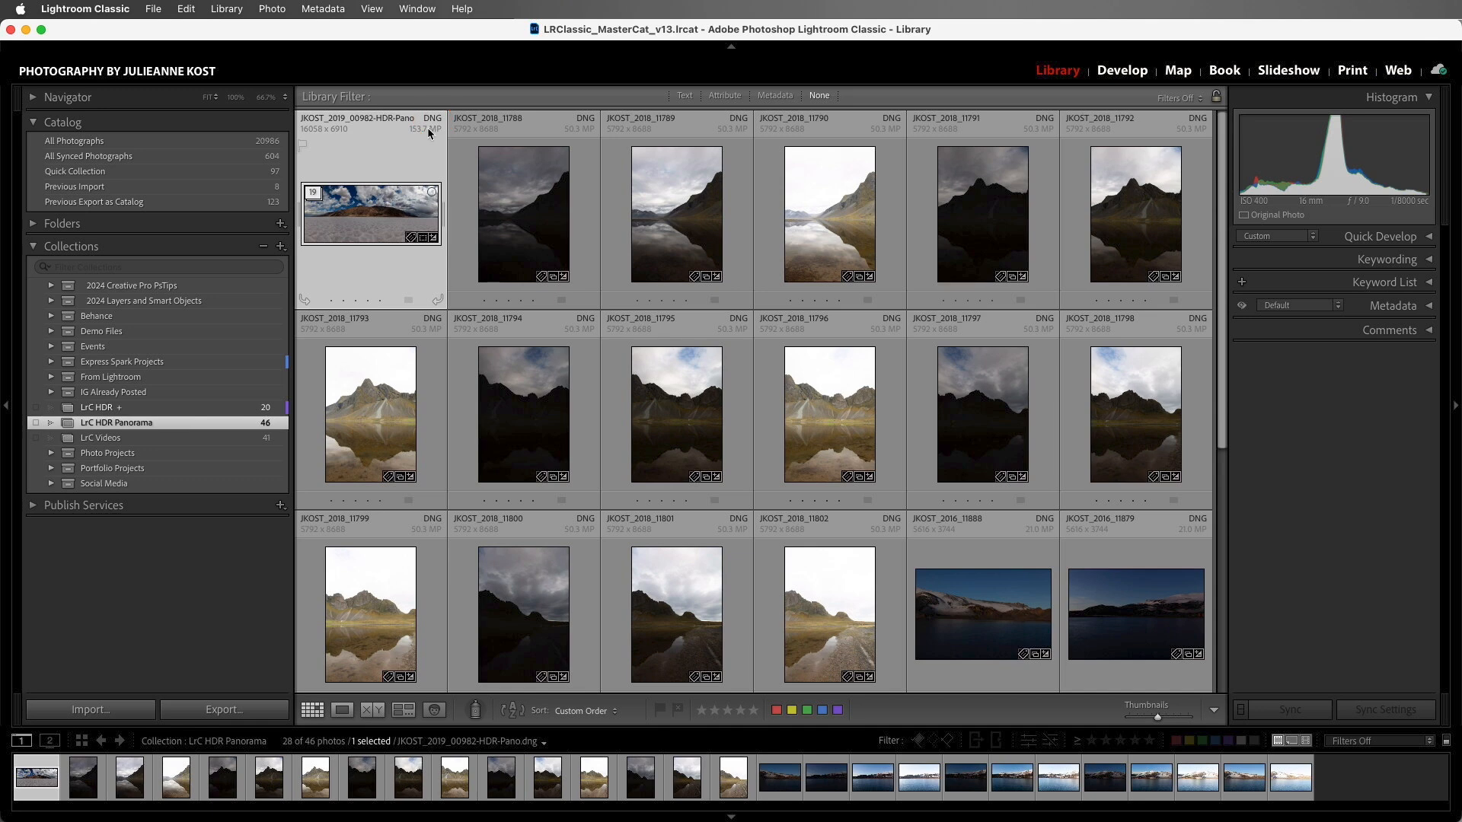
mouse_move(347, 196)
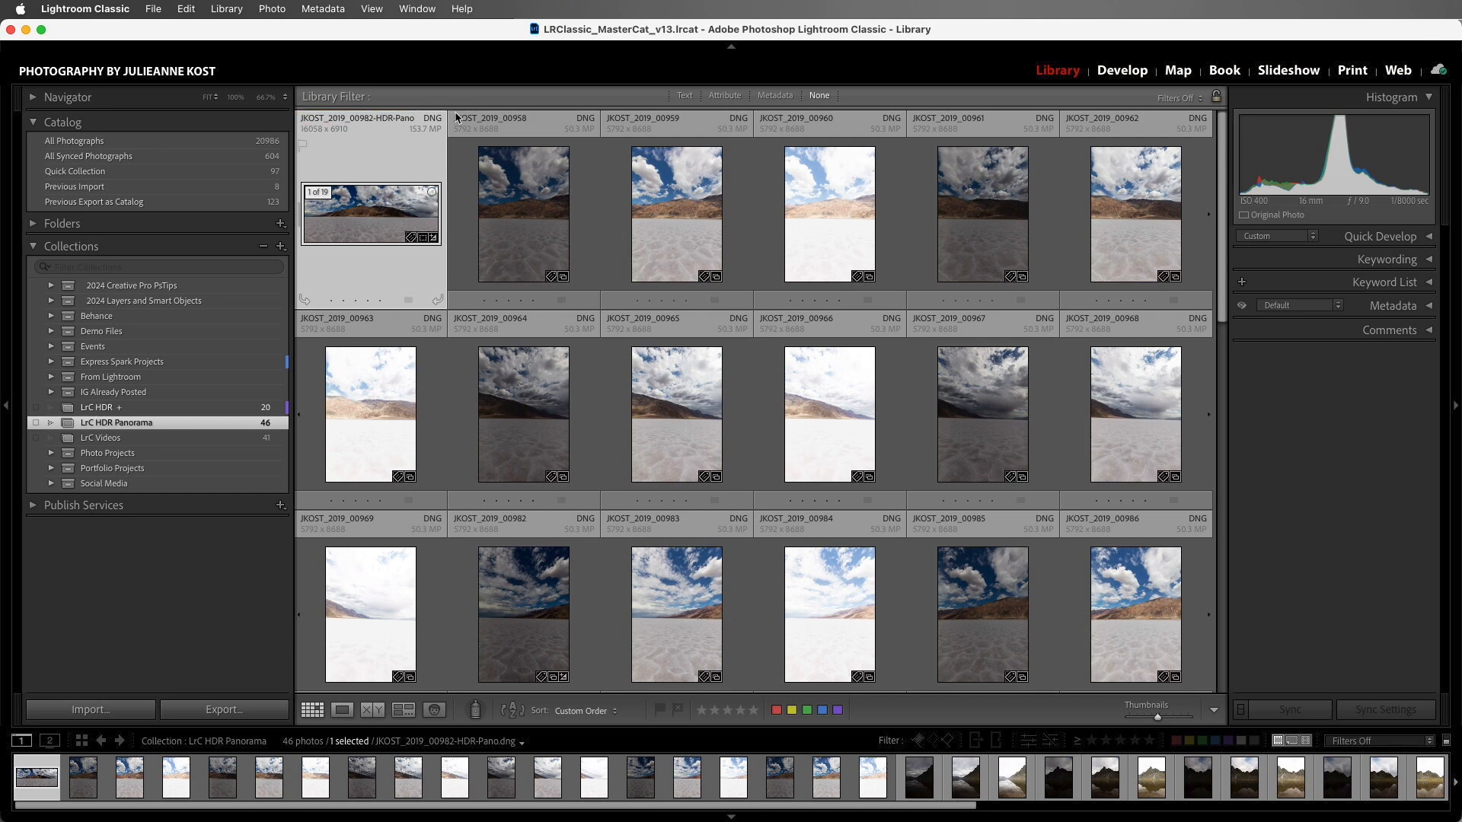
click(684, 95)
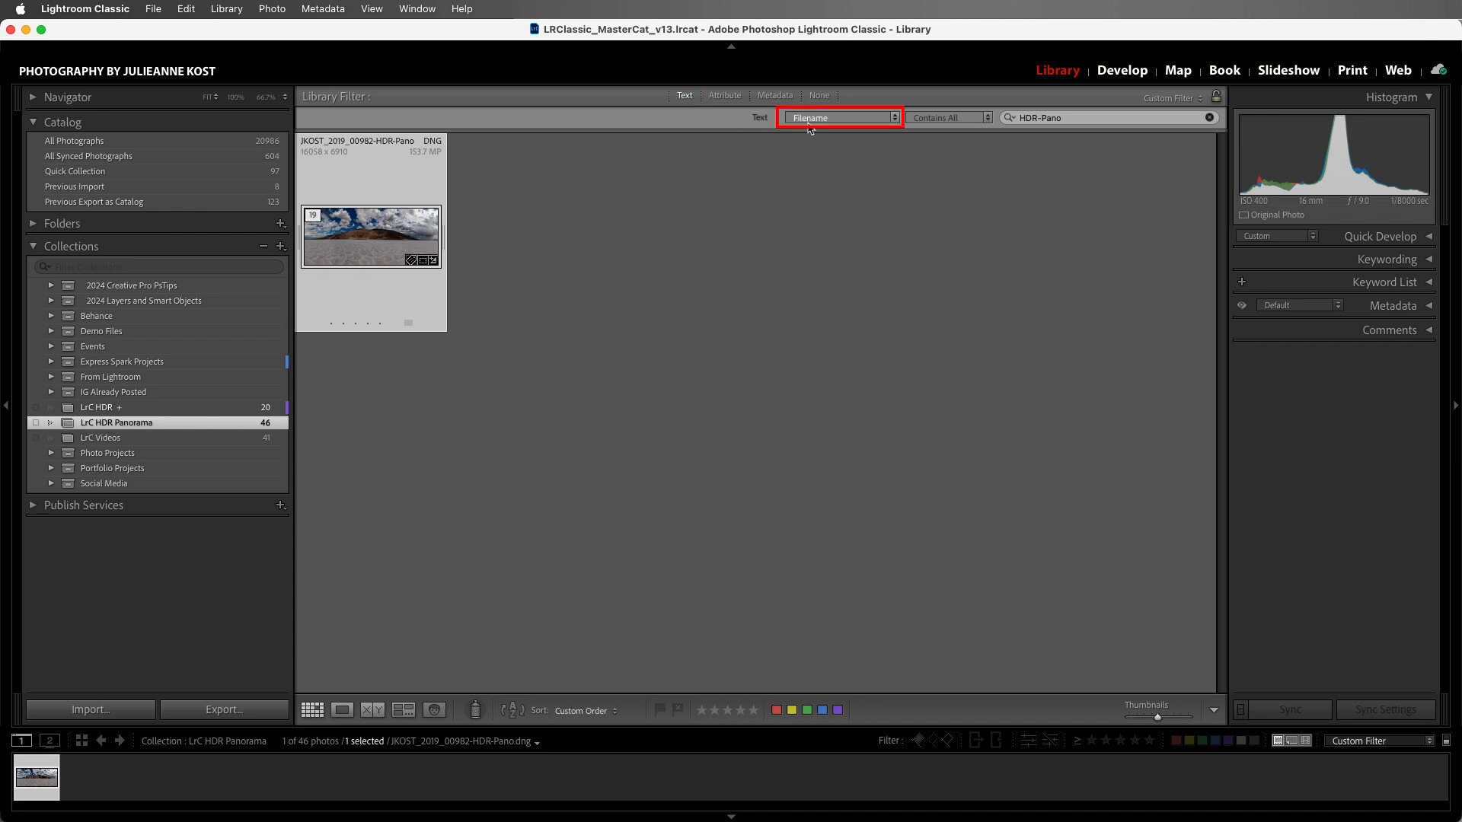
click(1106, 117)
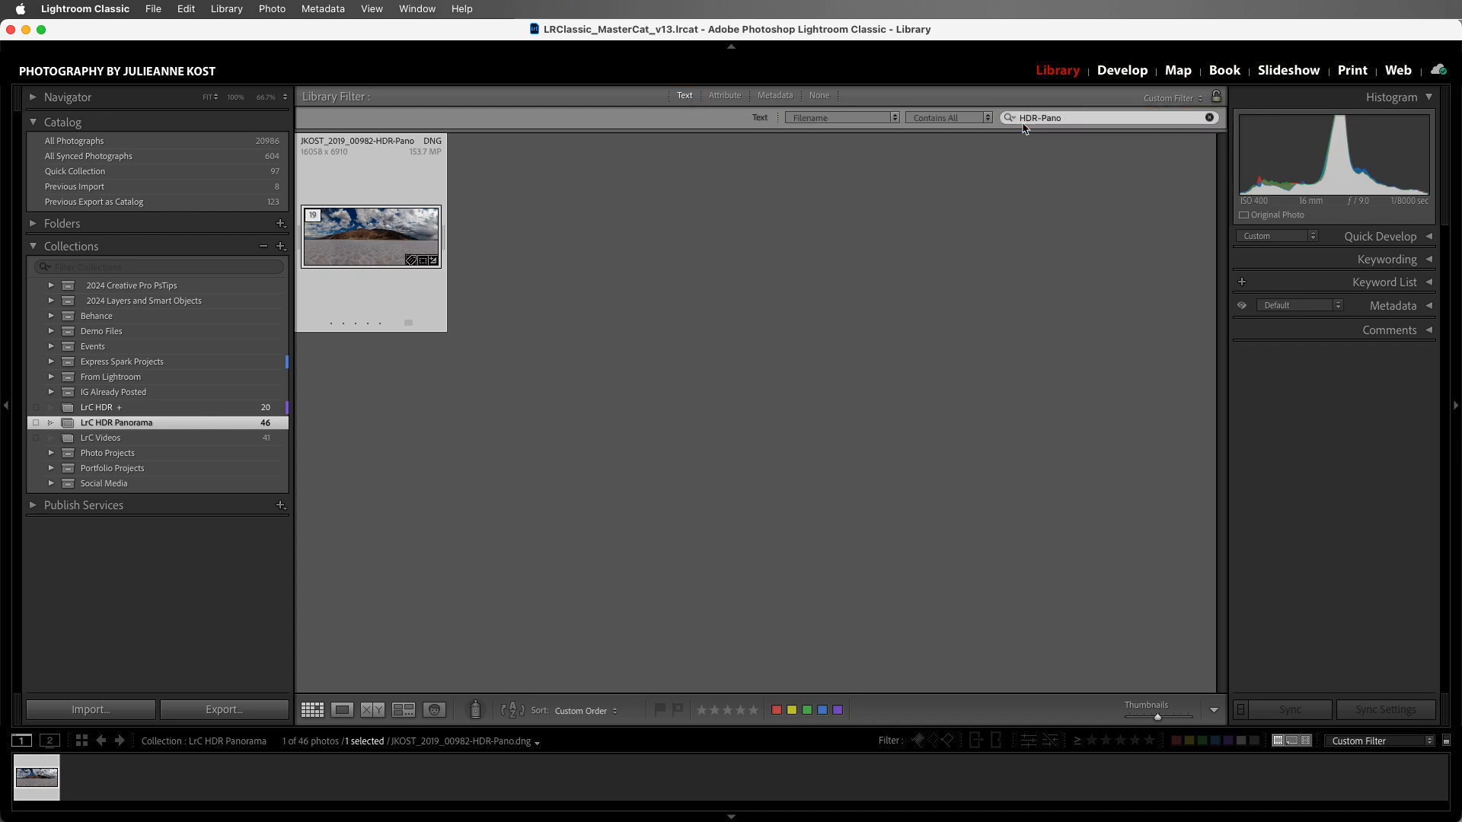
click(817, 94)
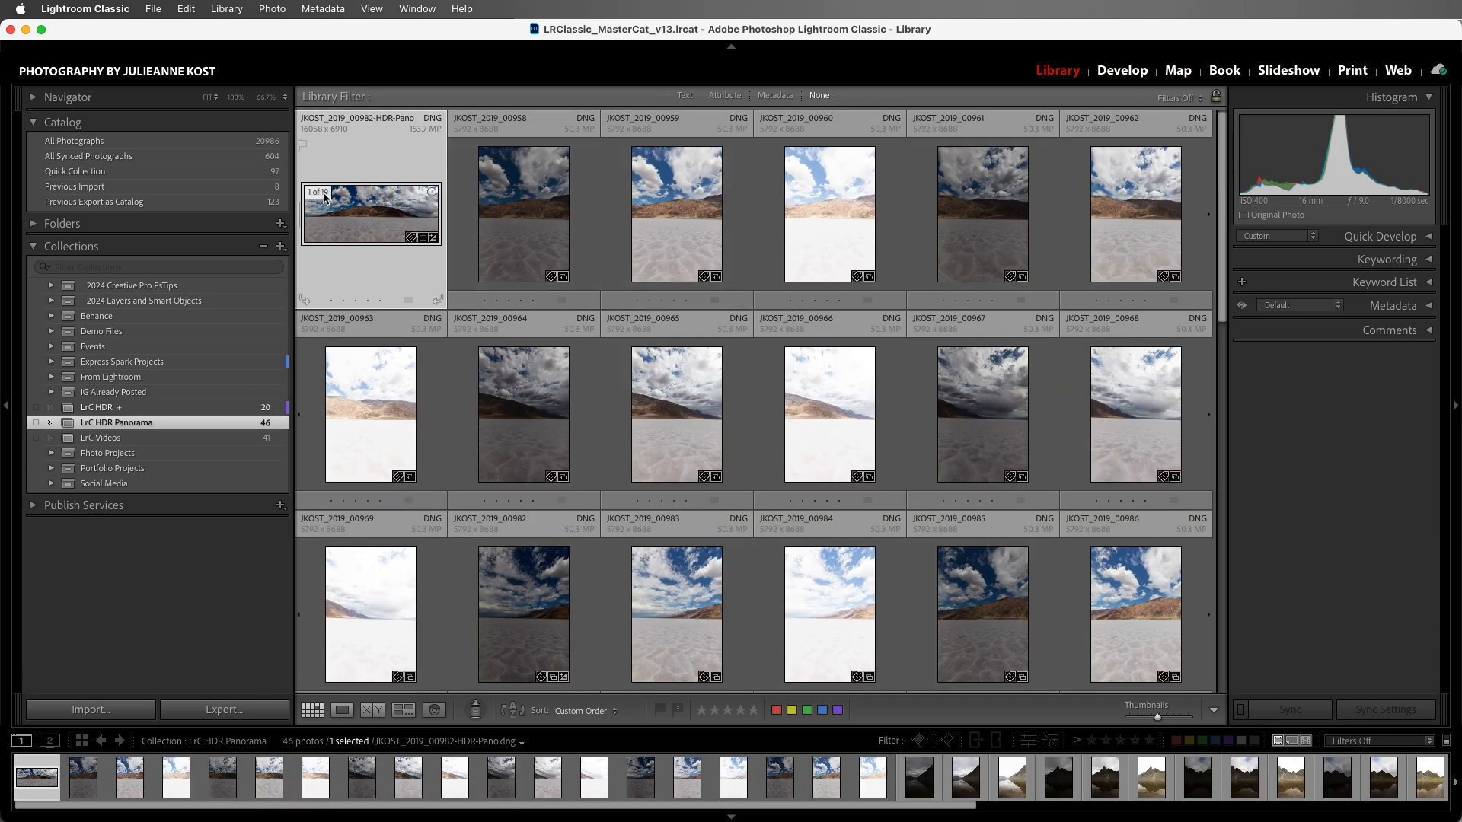
Select the 15 mountain reflection brackets 11788 through 11802 and open the Photo menu
scroll(down, 3)
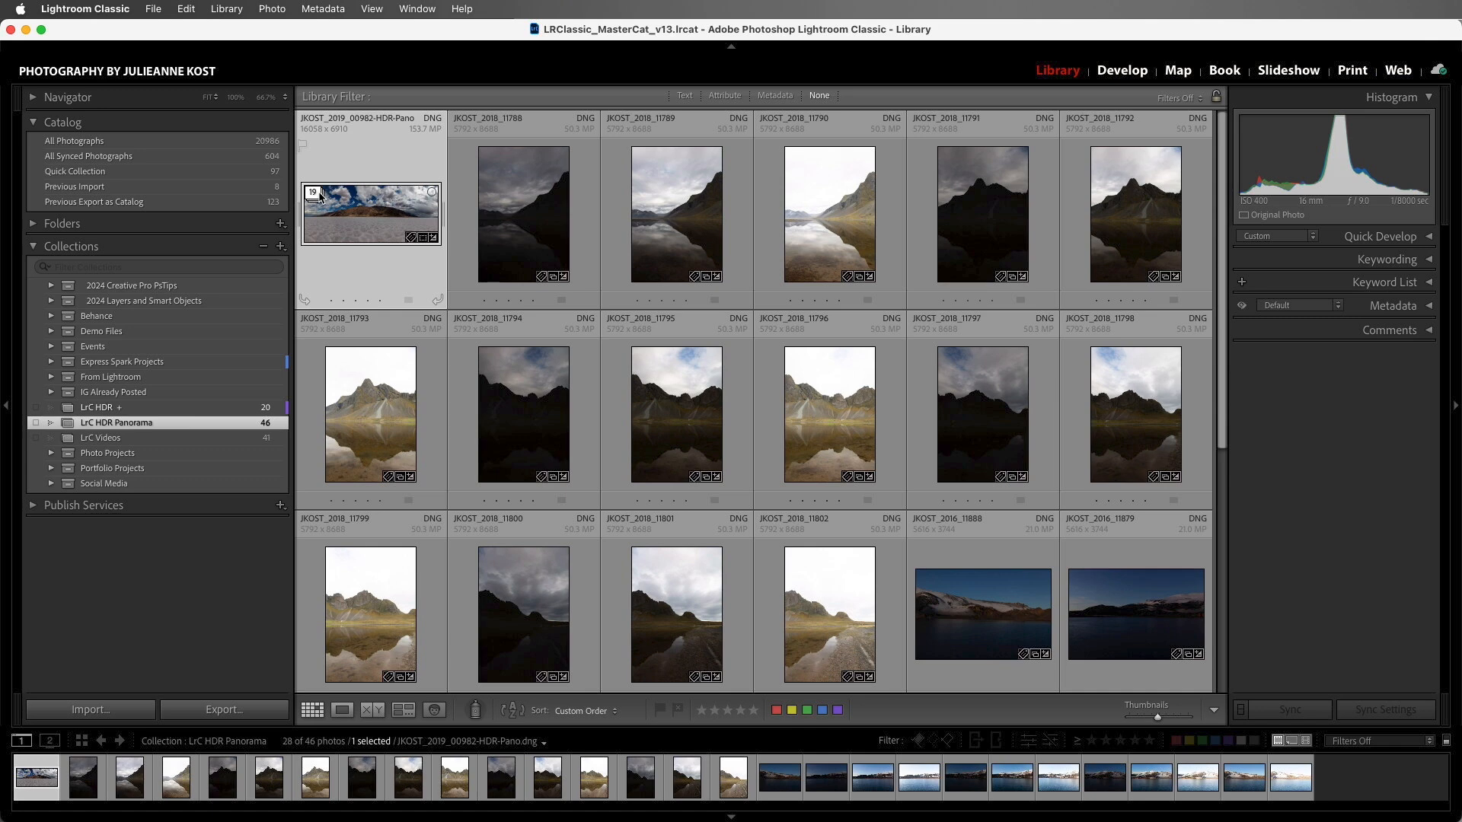
click(522, 215)
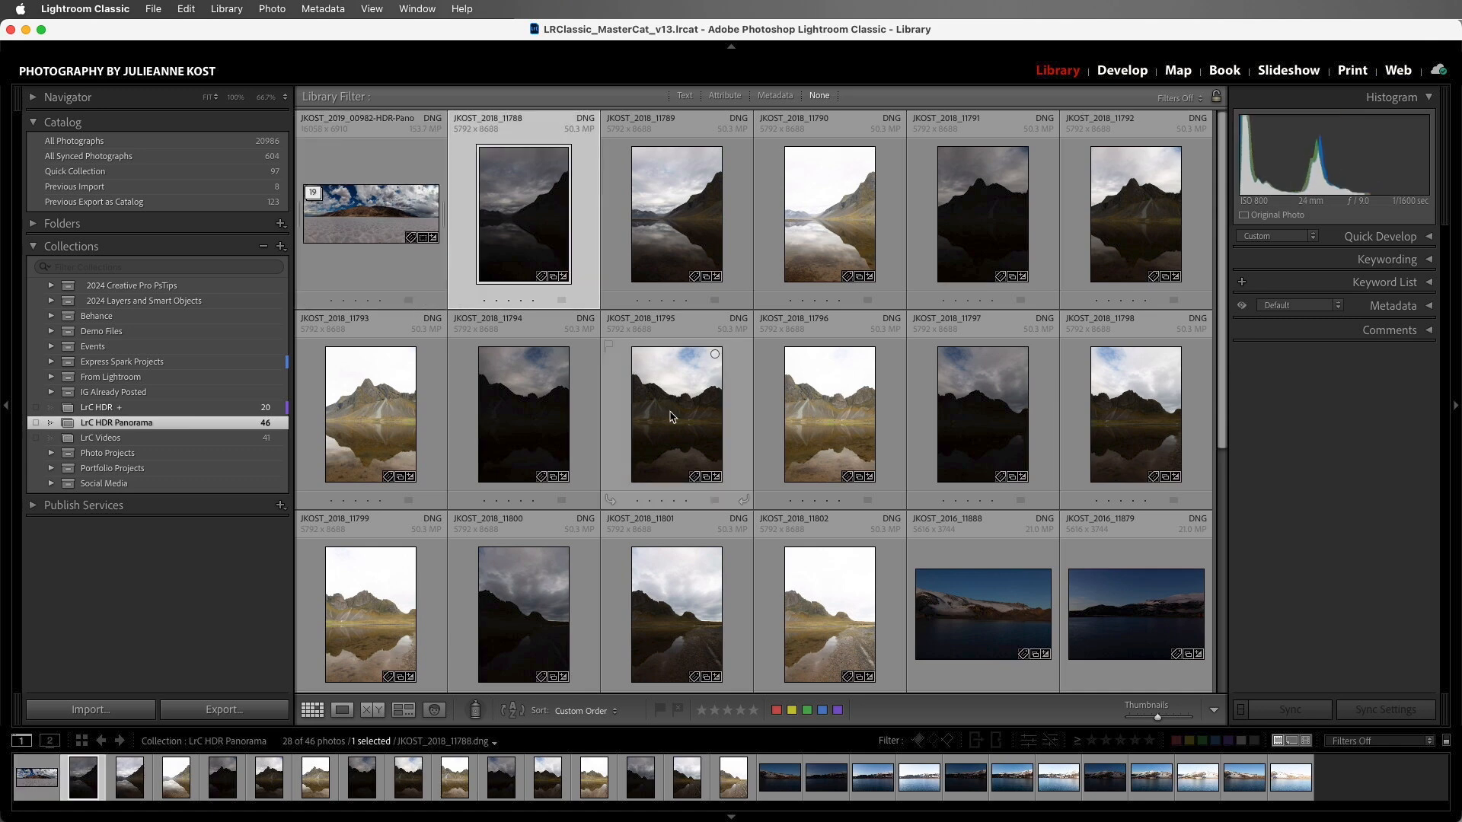
click(829, 613)
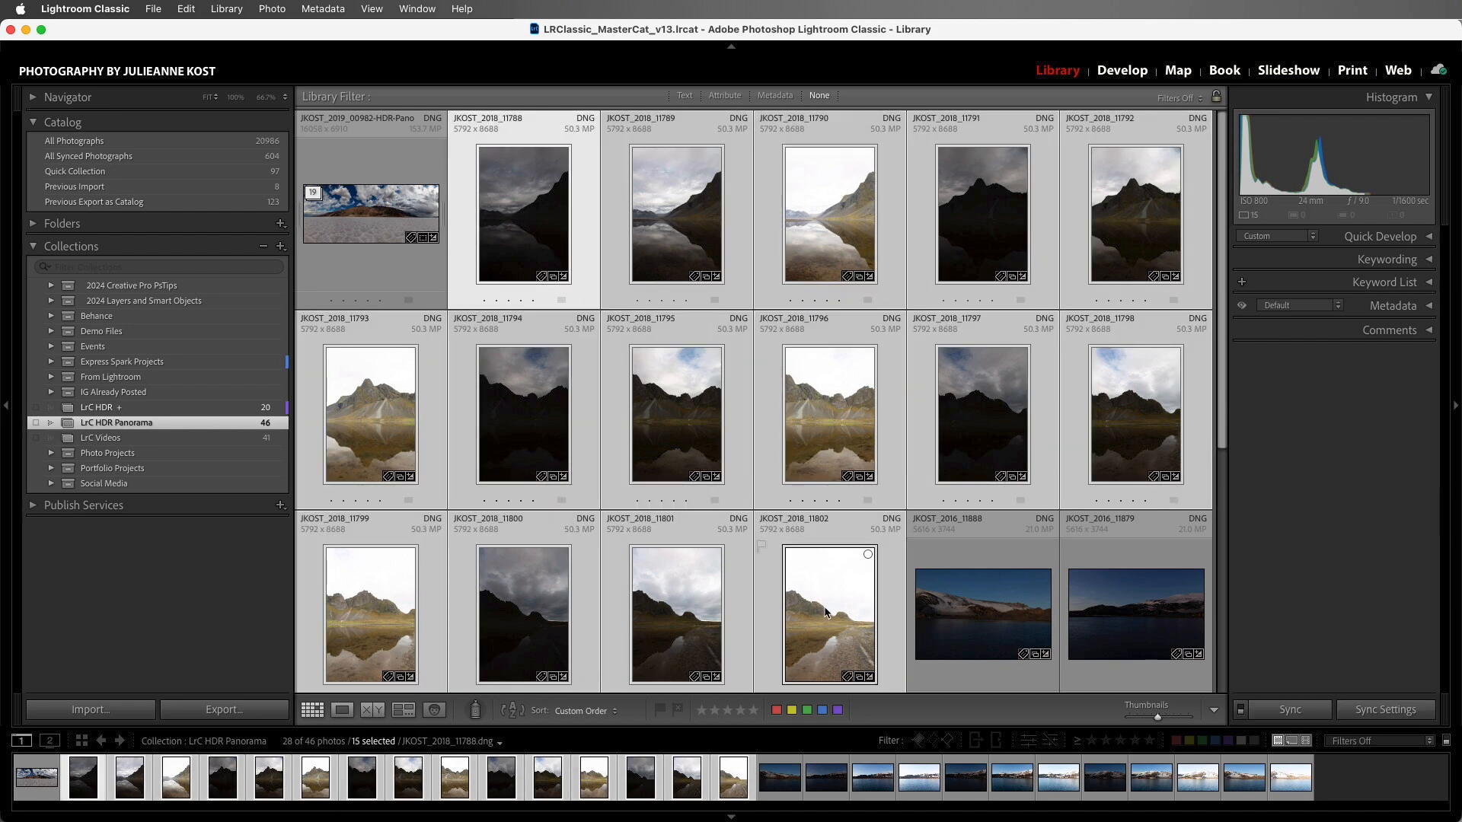
click(271, 9)
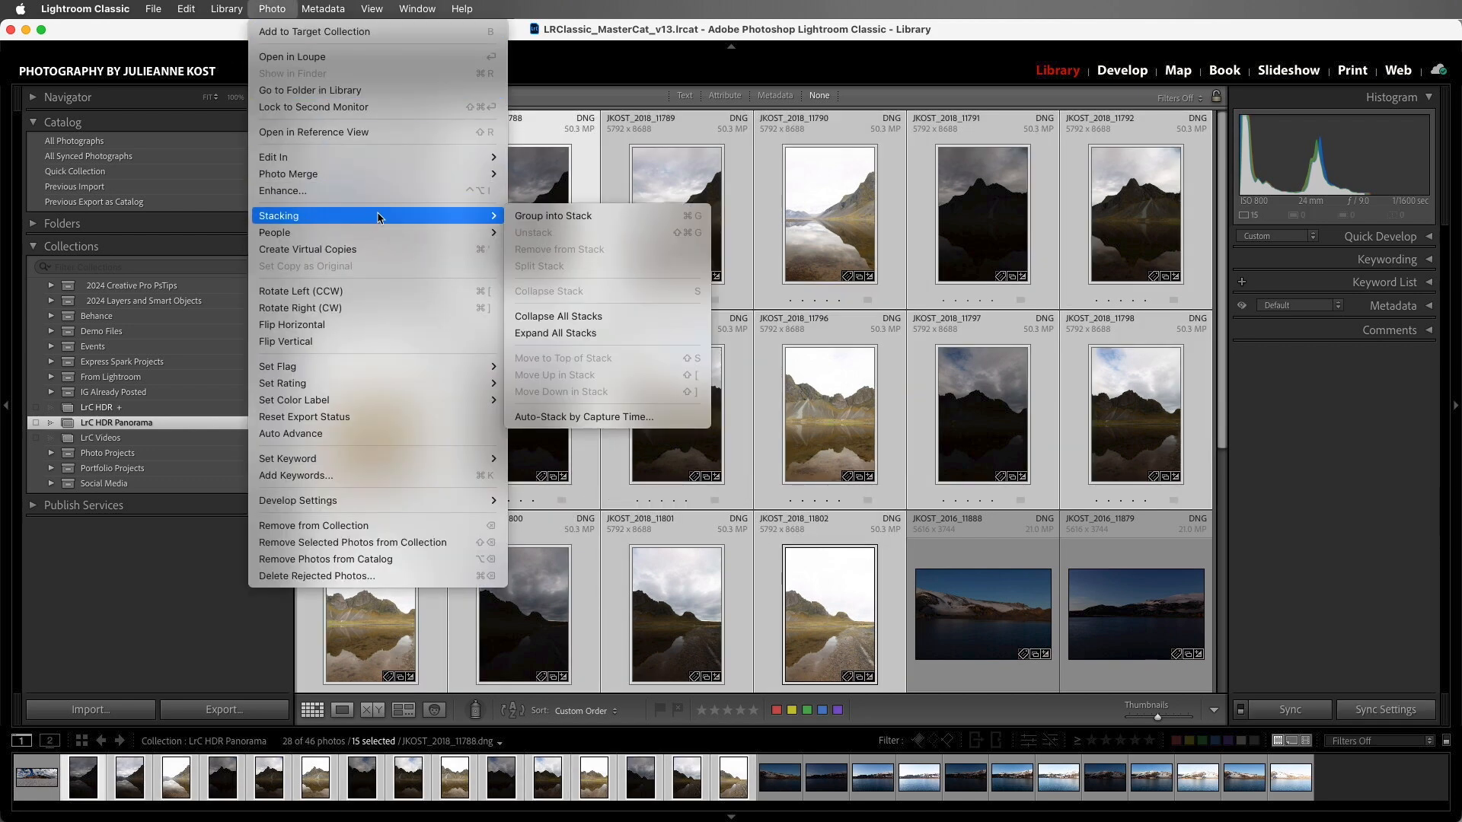
mouse_move(604, 215)
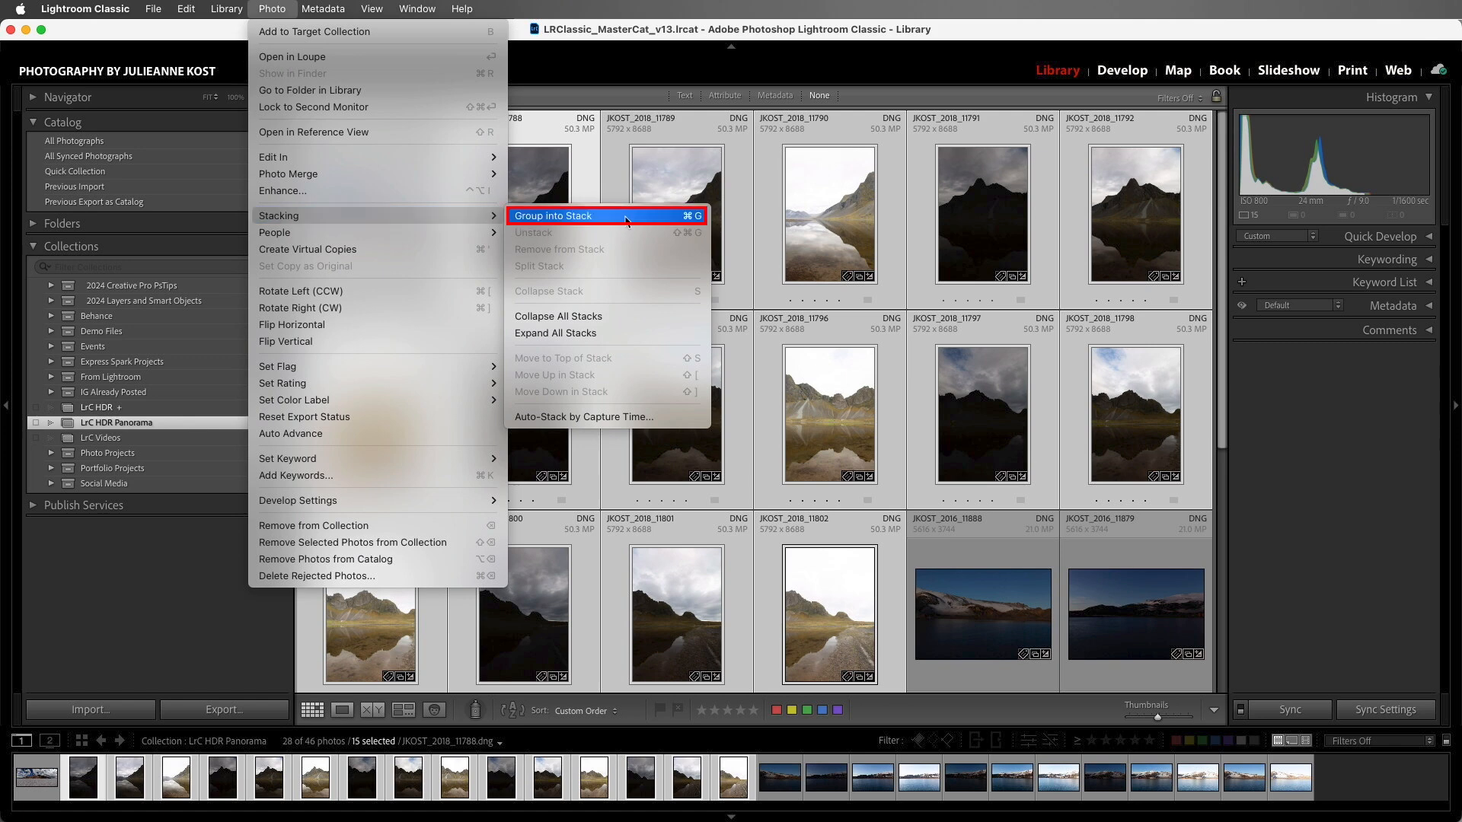
Group the mountain brackets into a stack, then select lake brackets 11888 through 11890 for stacking
click(553, 215)
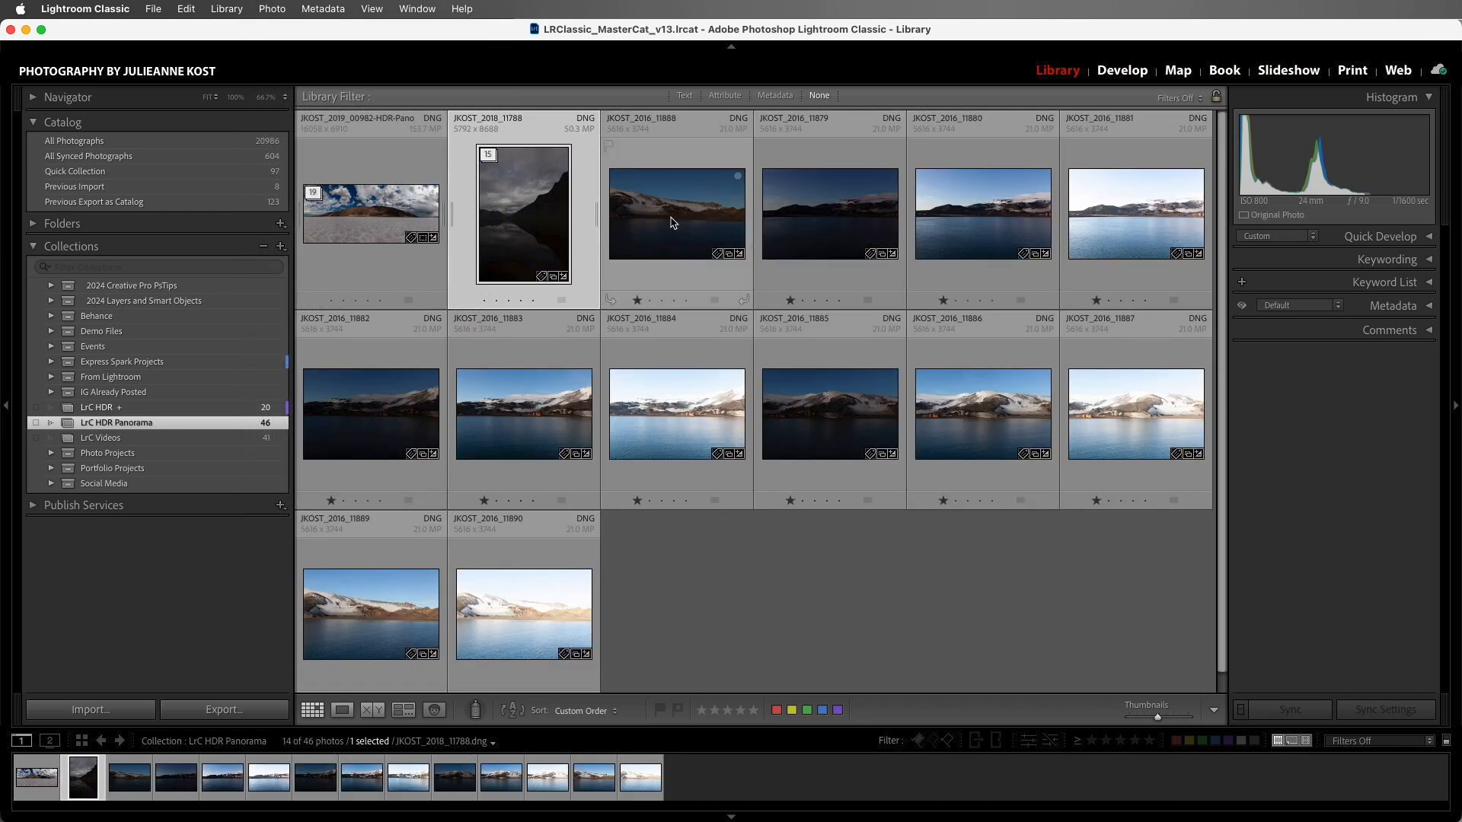
click(522, 612)
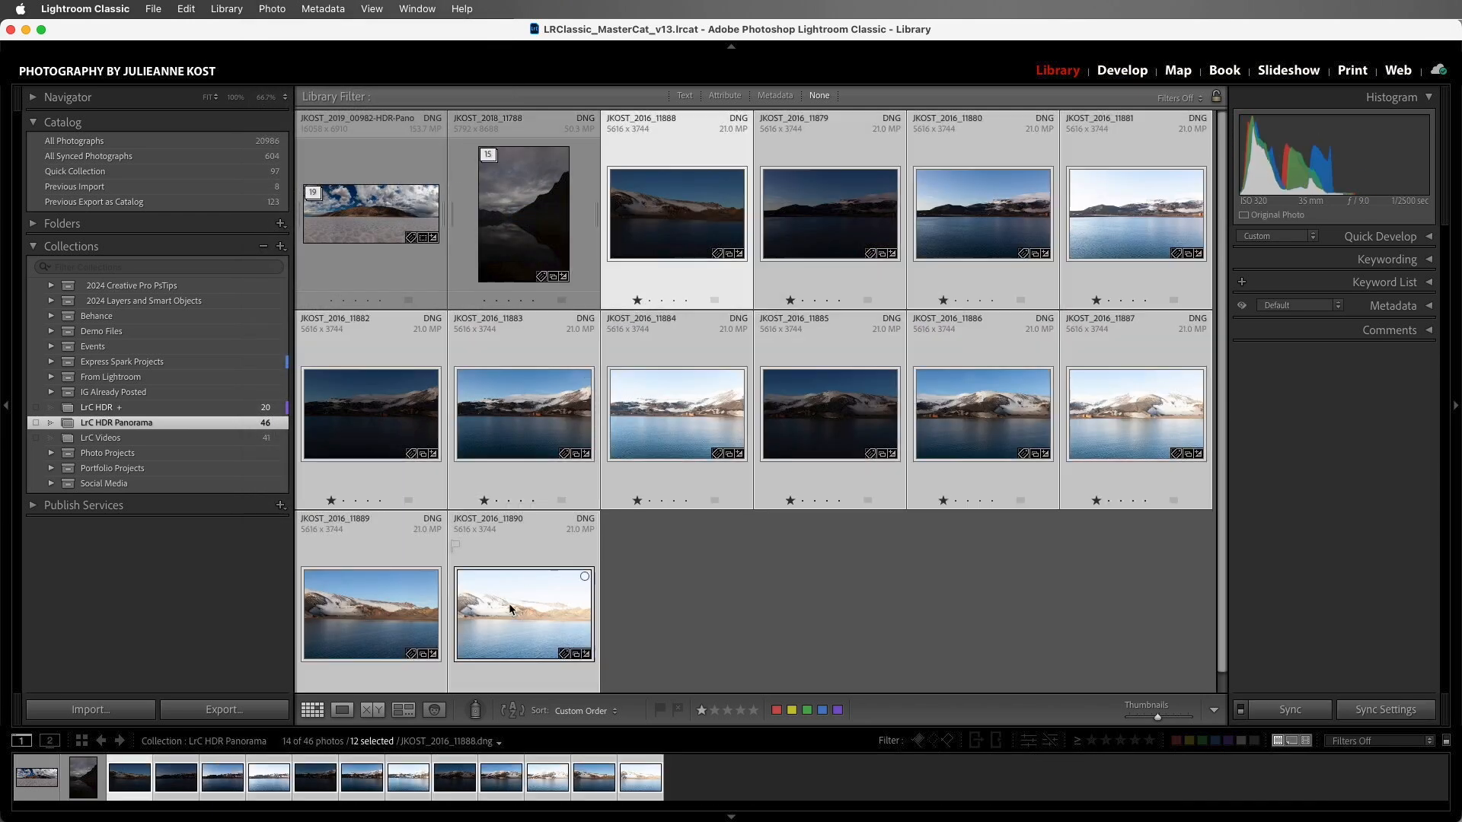
click(676, 213)
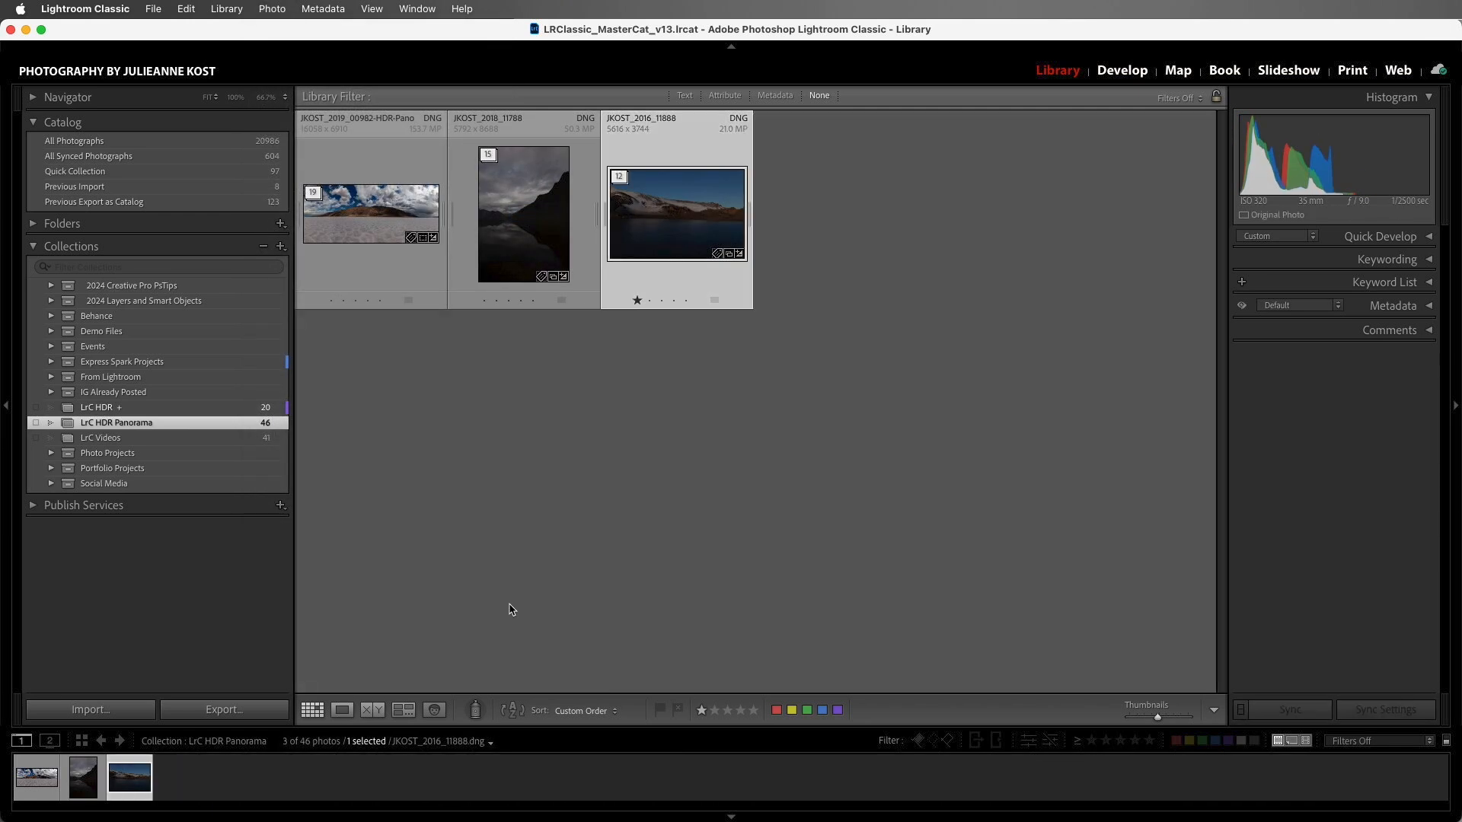
mouse_move(510, 539)
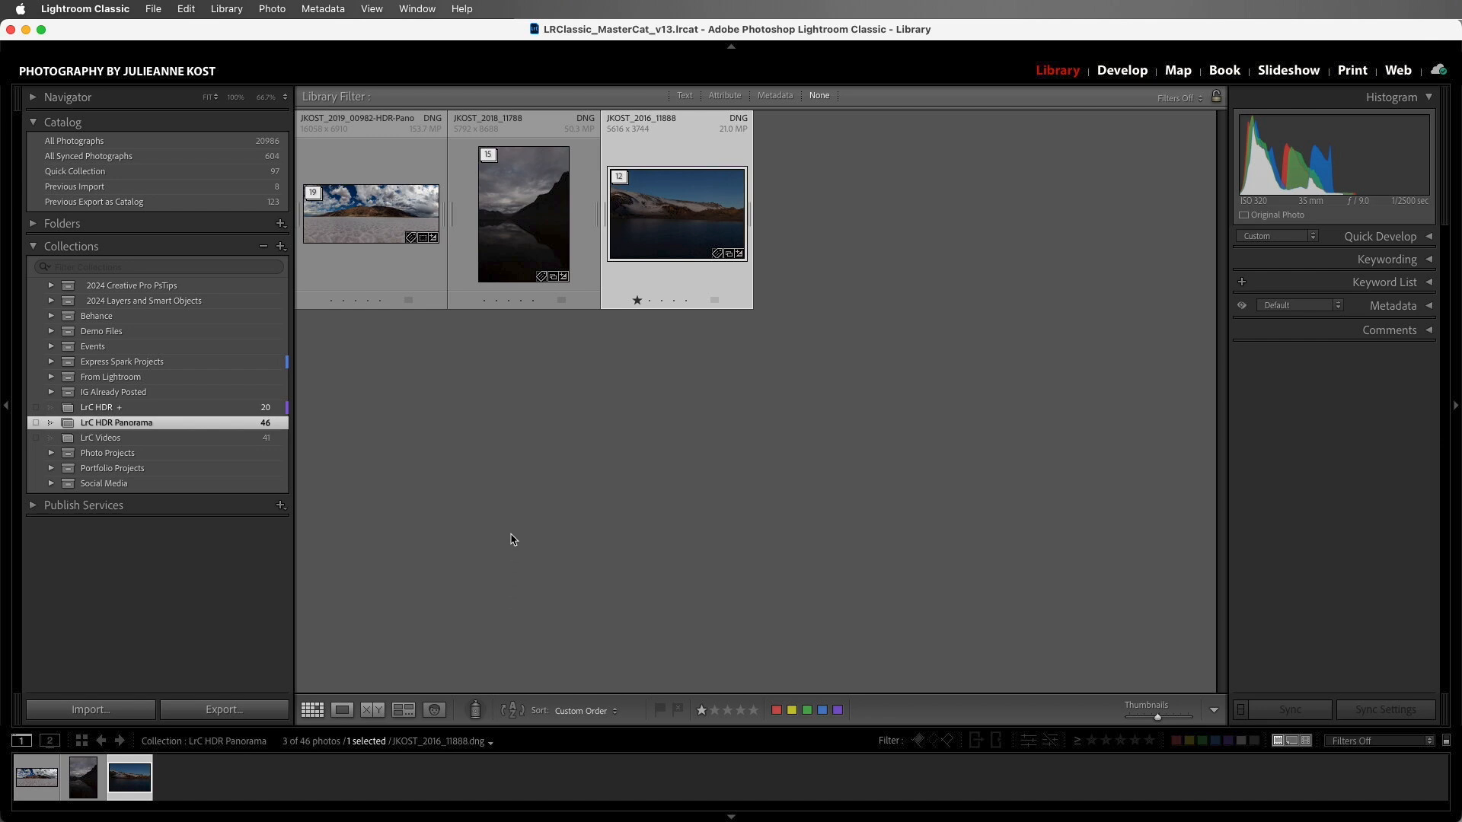
Select both stacks and headlessly merge each into an HDR panorama DNG
click(522, 213)
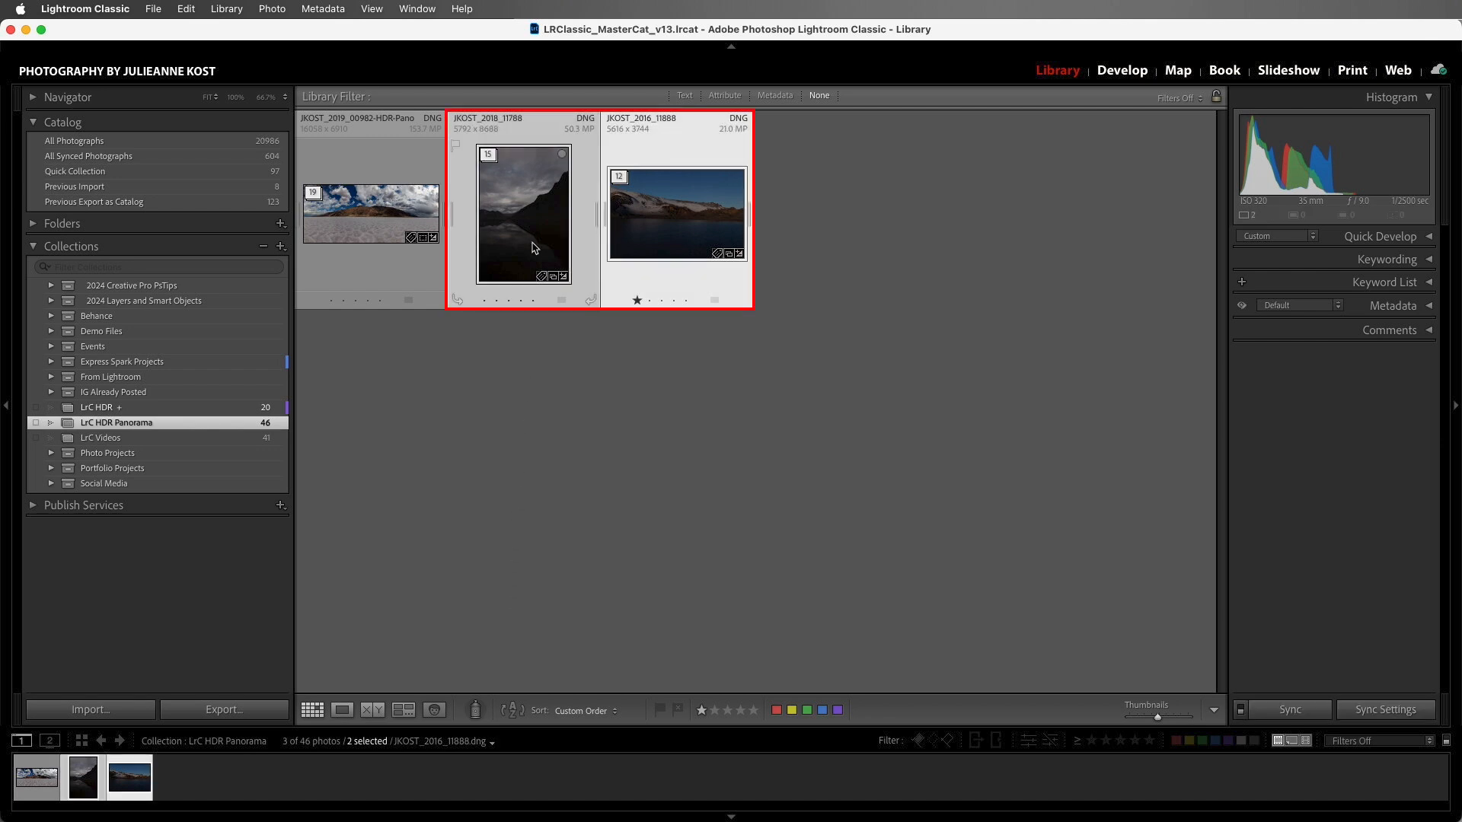
click(271, 9)
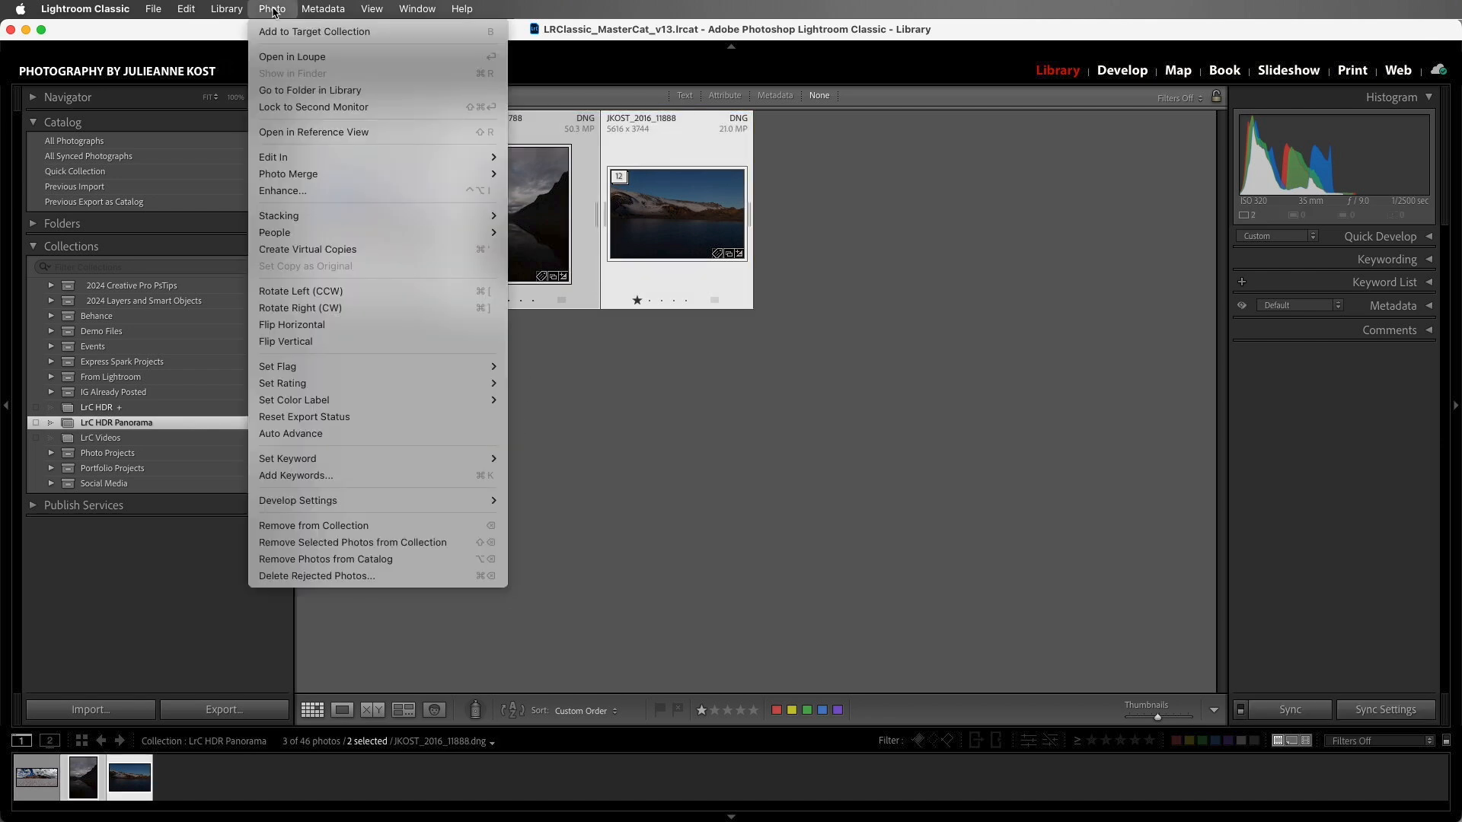
mouse_move(351, 174)
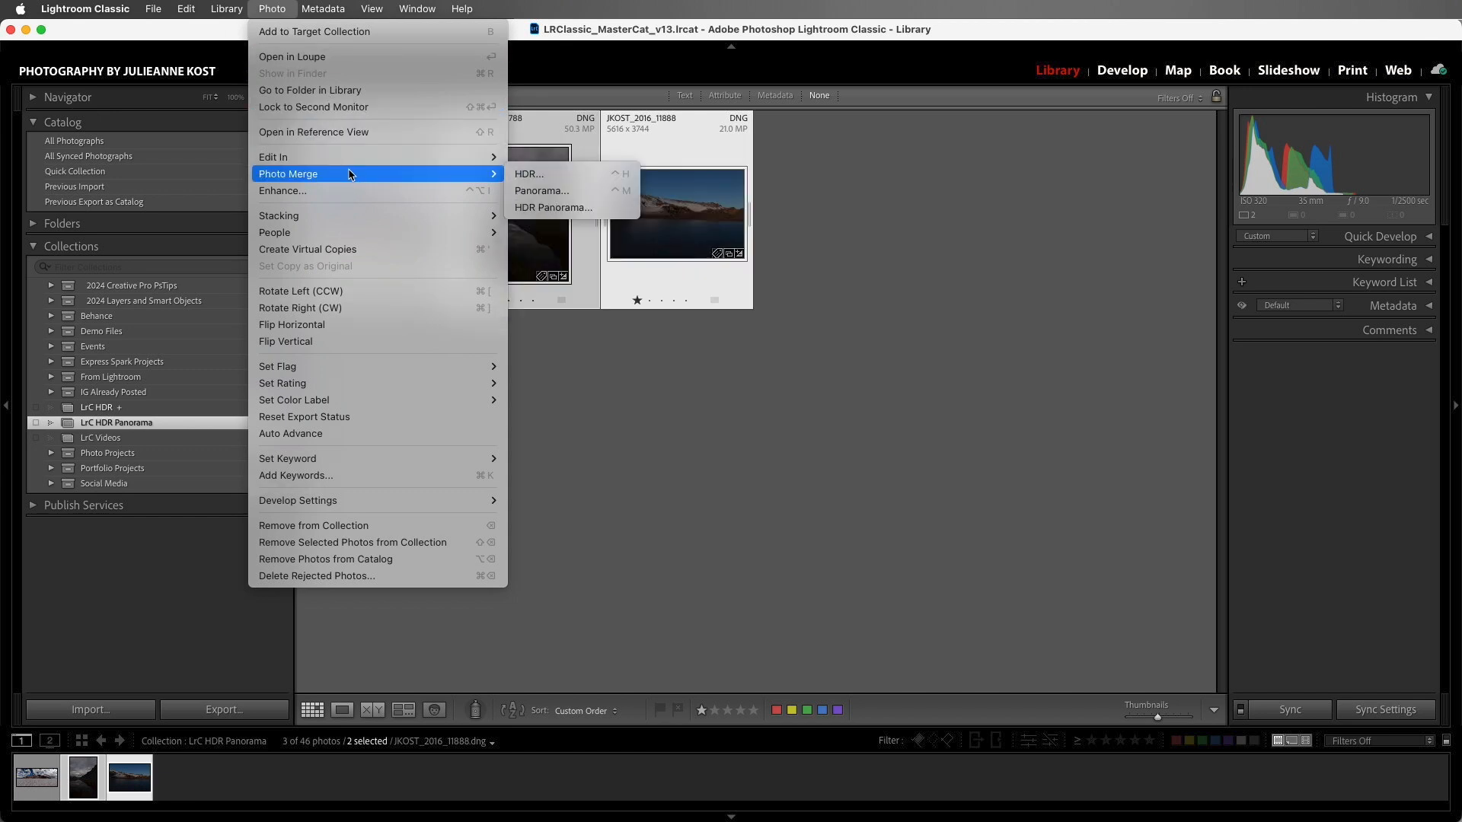
mouse_move(572, 207)
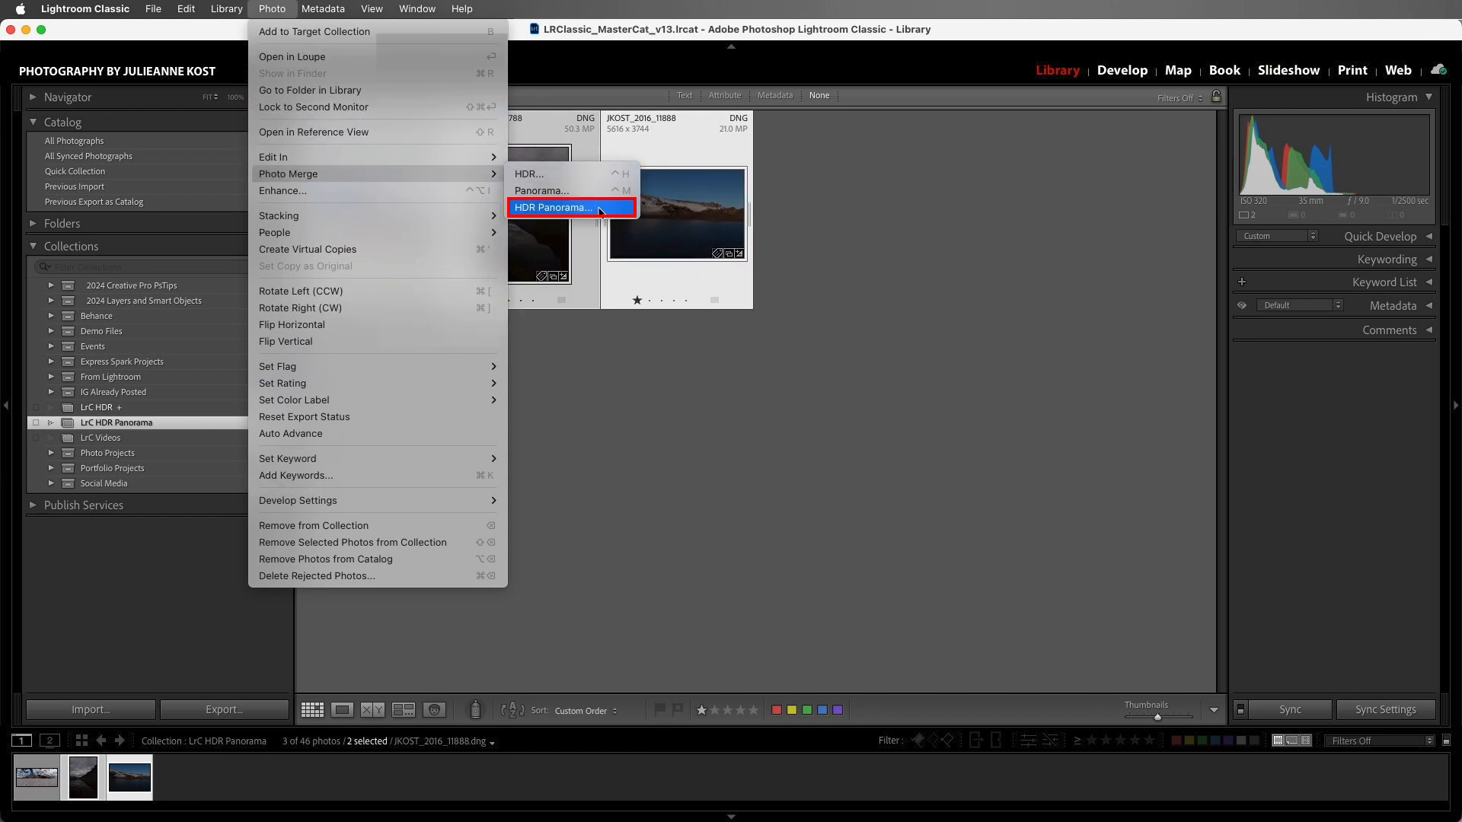
click(555, 207)
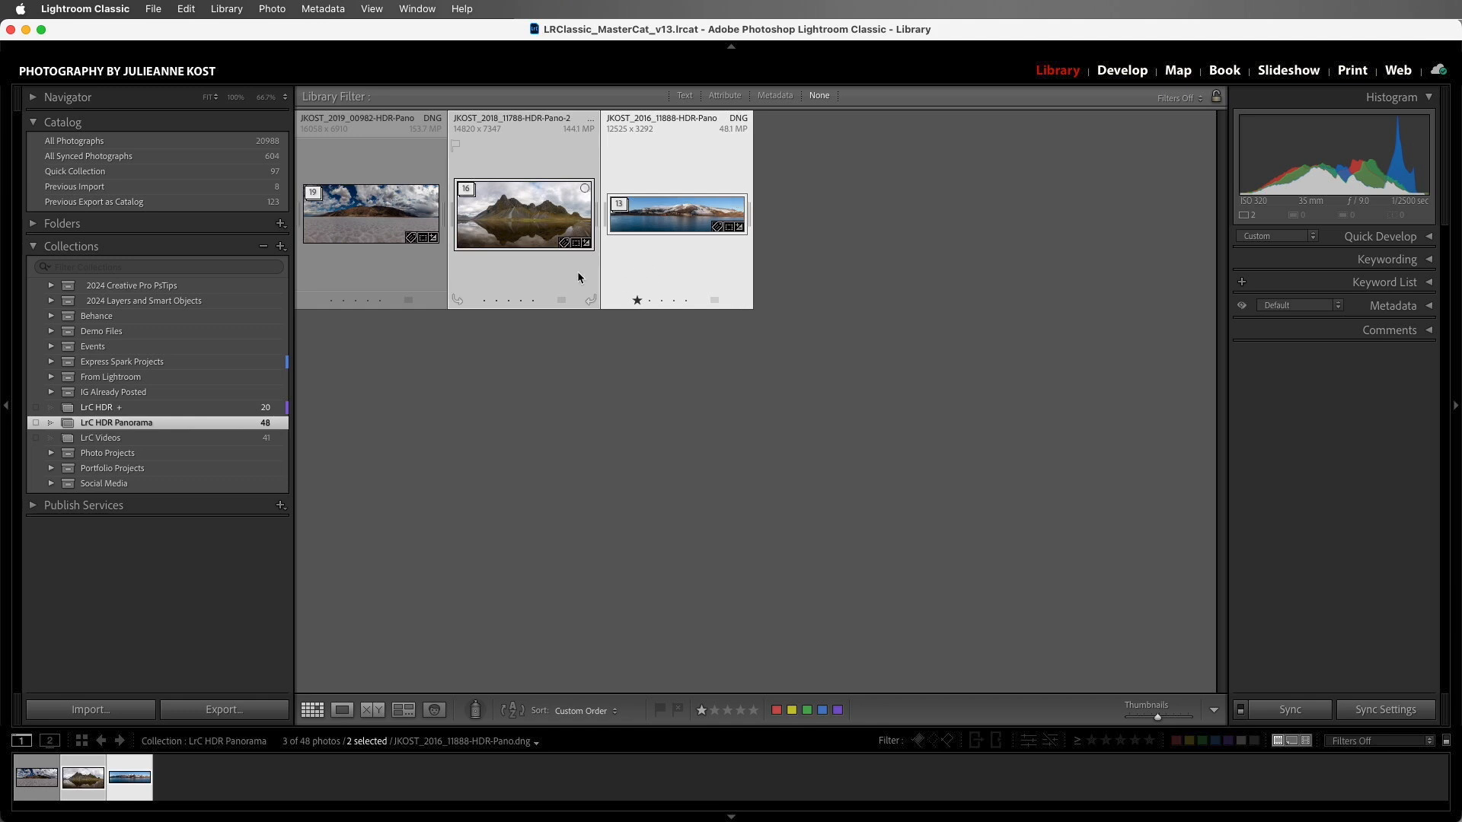
Show the two new mountain and lake HDR panorama DNGs side by side in Survey view
click(402, 710)
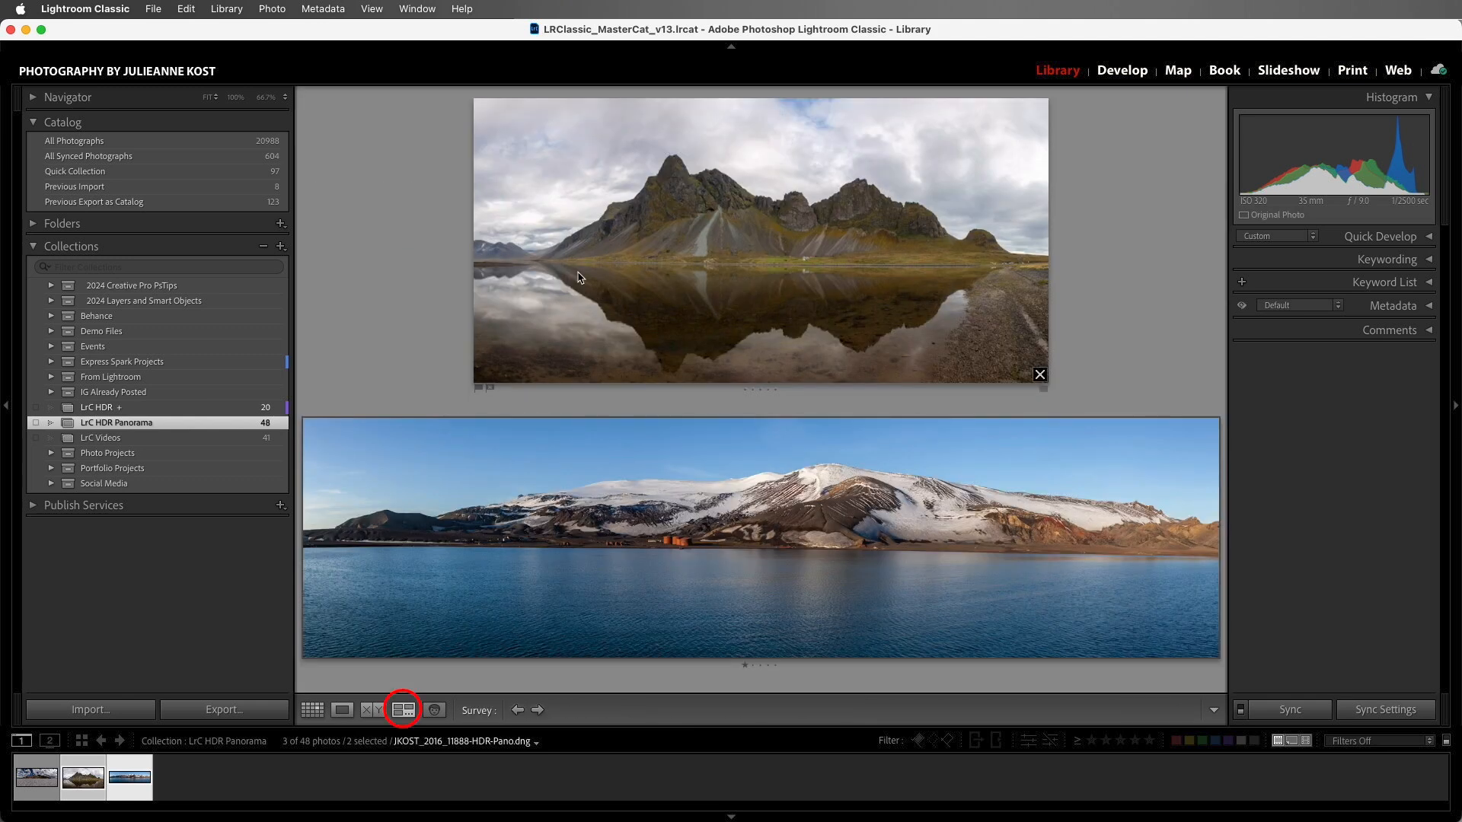